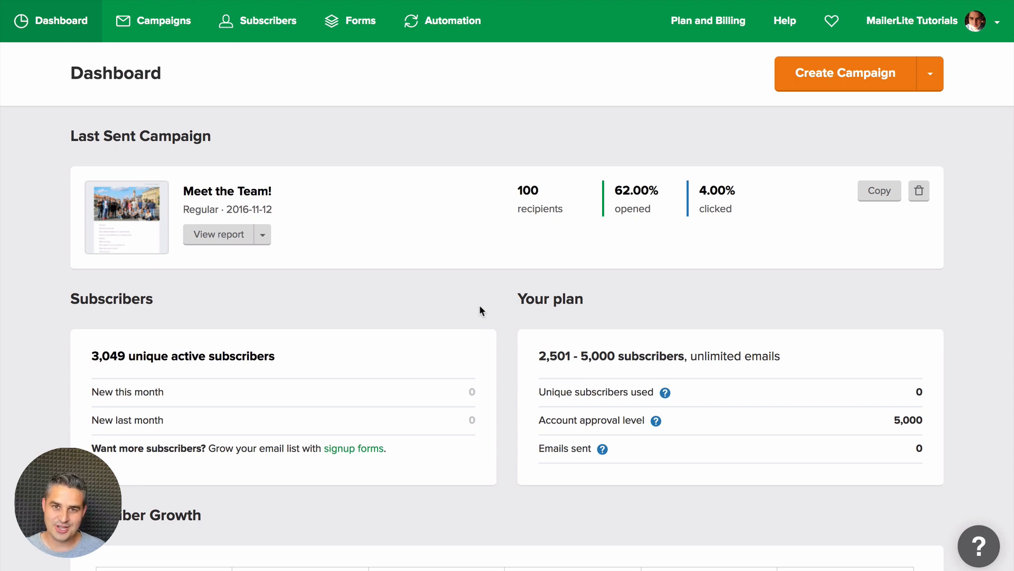
Open the Forms section to view the embedded signup forms.
{"action": "left_click", "coordinate": [351, 20]}
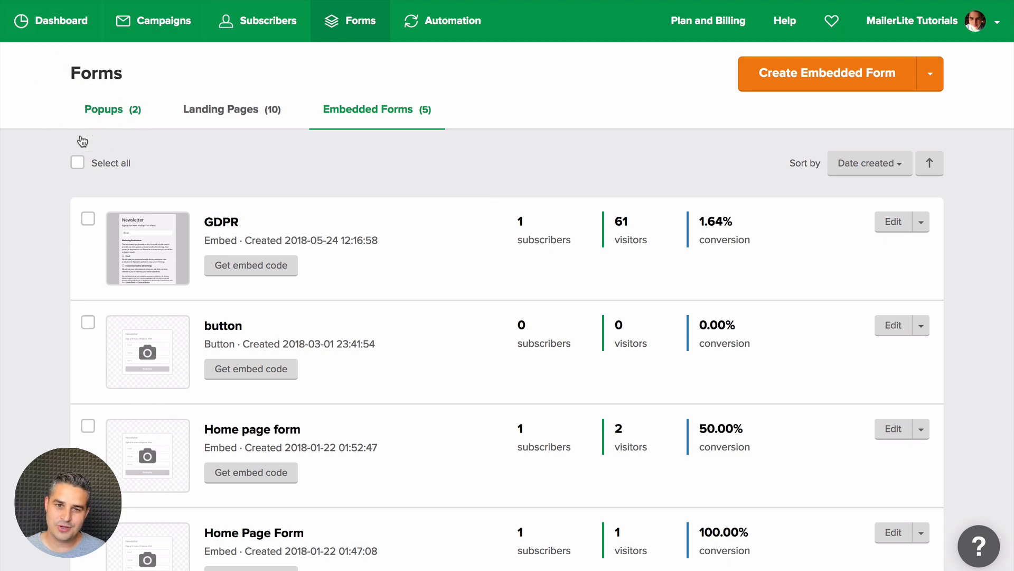
{"action": "mouse_move", "coordinate": [403, 126]}
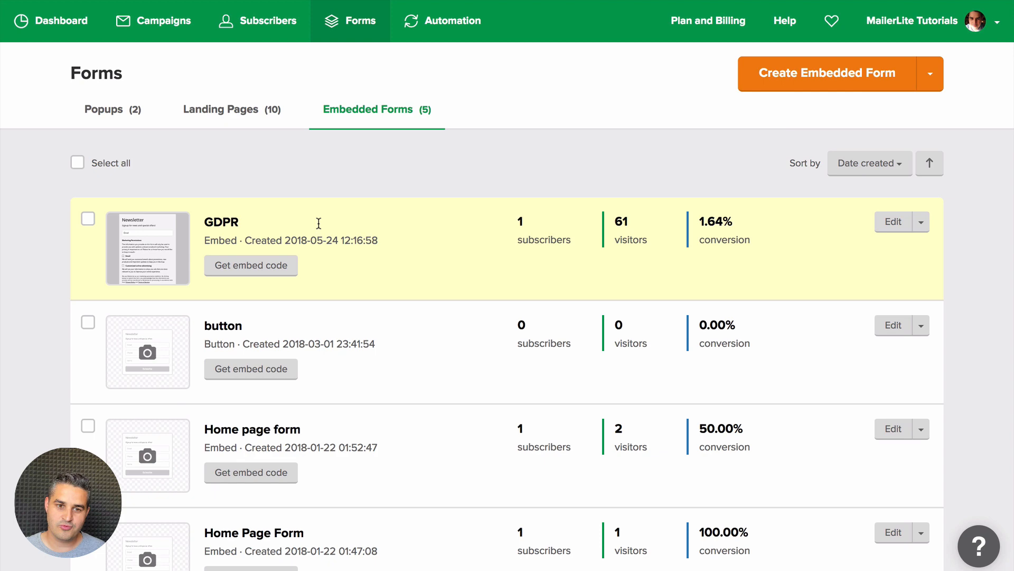
{"action": "mouse_move", "coordinate": [245, 269]}
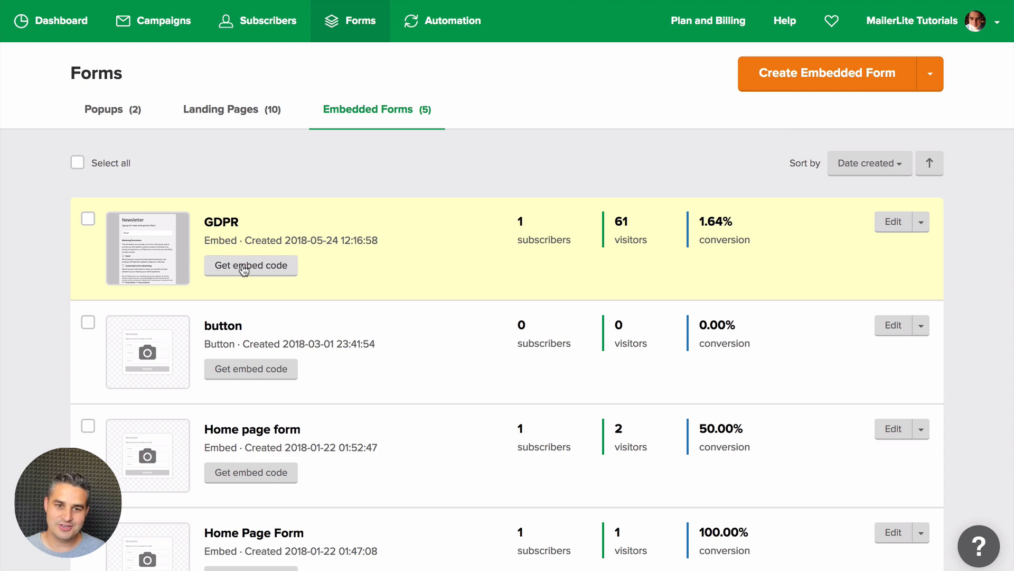
Open the embed code page for the GDPR form.
{"action": "left_click", "coordinate": [250, 265]}
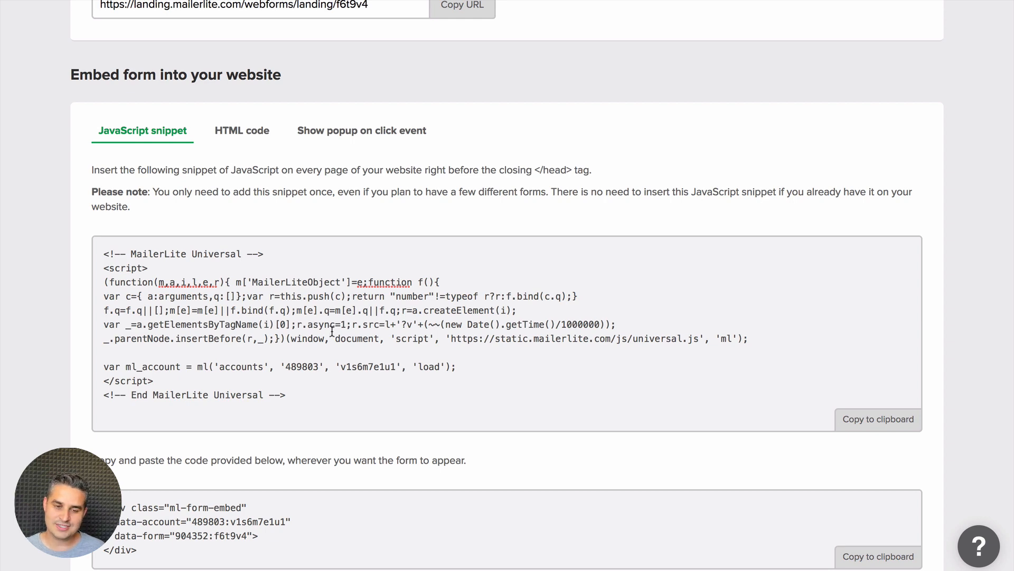
{"action": "mouse_move", "coordinate": [291, 319]}
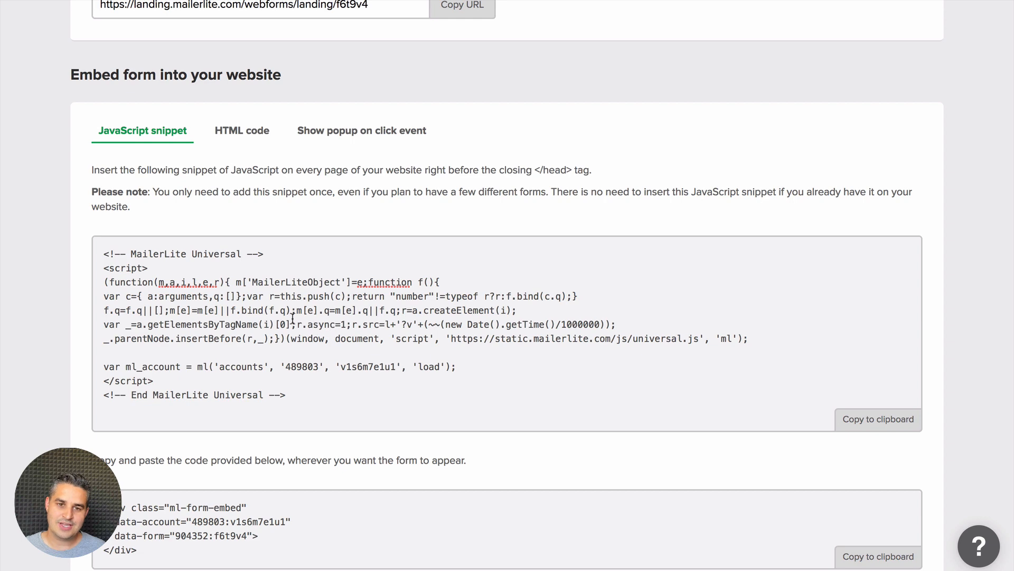
{"action": "mouse_move", "coordinate": [362, 130]}
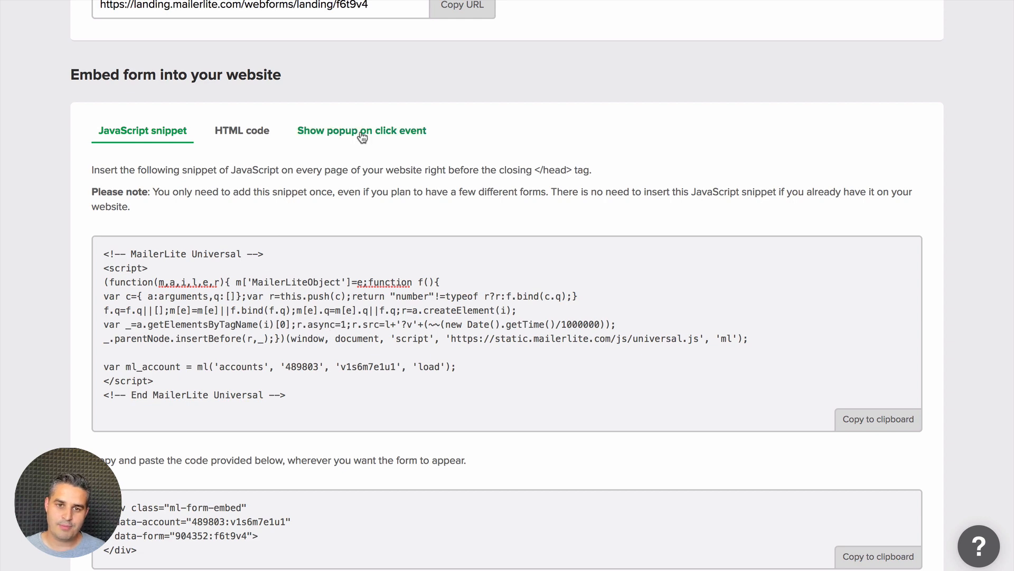
Show the GDPR form's popup-on-click code and select its <a href> link snippet.
{"action": "left_click", "coordinate": [361, 130]}
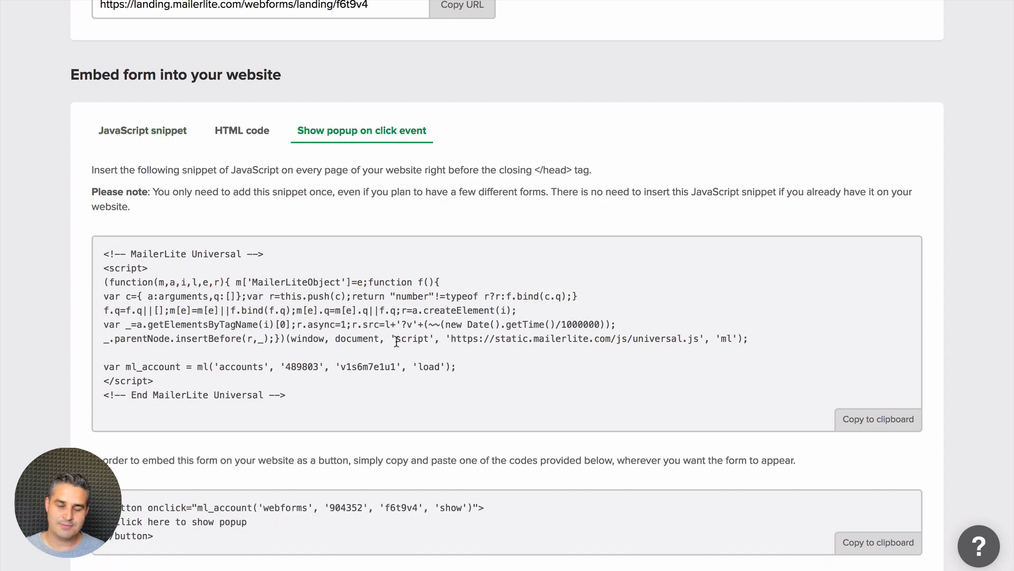
{"action": "scroll", "scroll_direction": "down", "scroll_amount": 3}
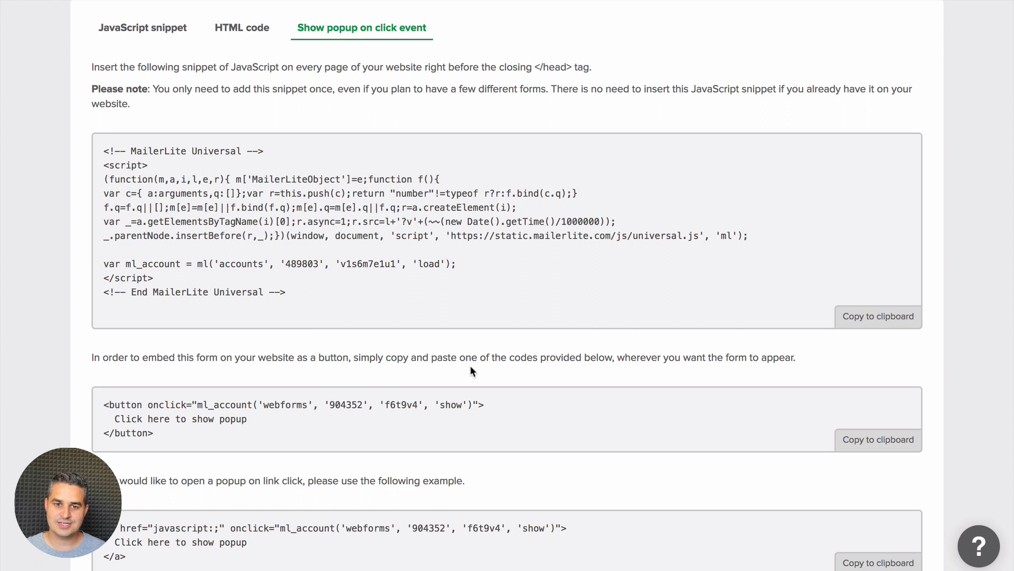
{"action": "mouse_move", "coordinate": [103, 180]}
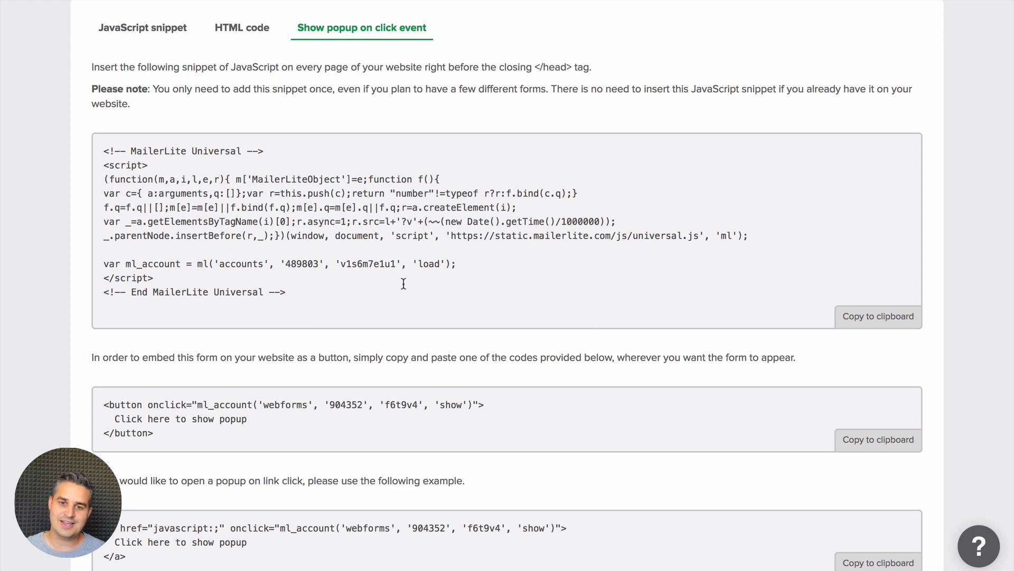
{"action": "scroll", "scroll_direction": "down", "scroll_amount": 3}
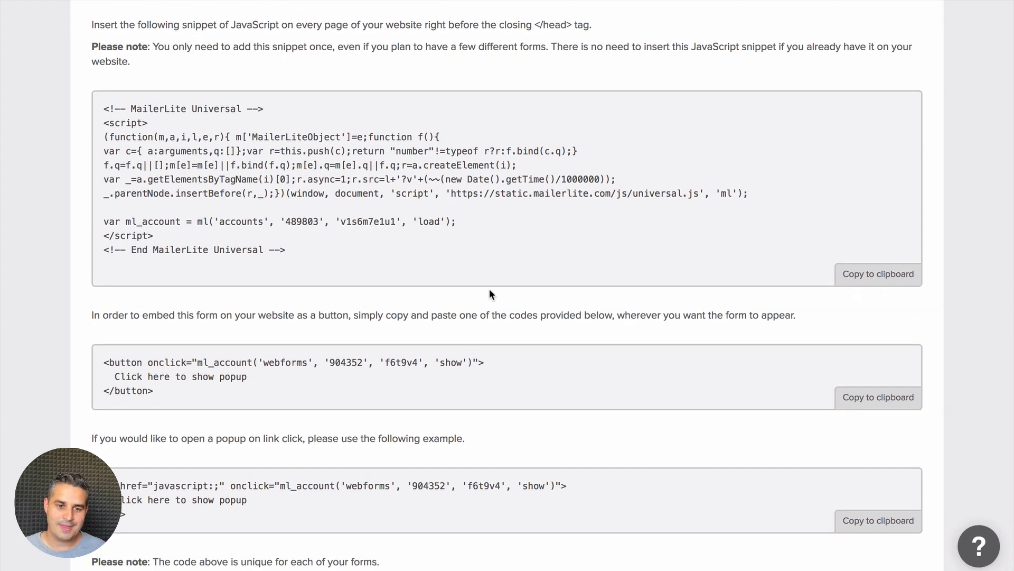
{"action": "mouse_move", "coordinate": [126, 334]}
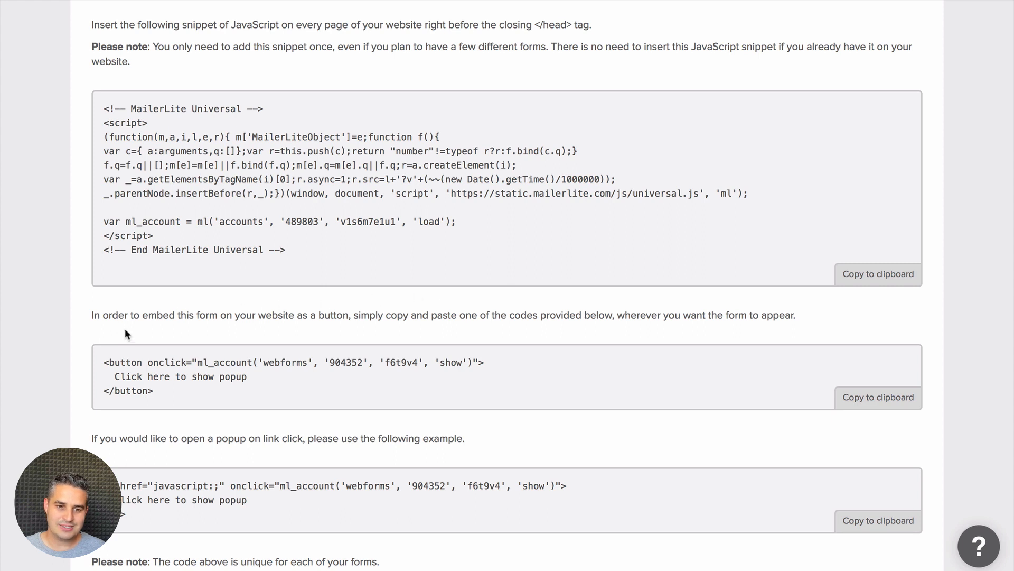
{"action": "triple_click", "coordinate": [259, 375]}
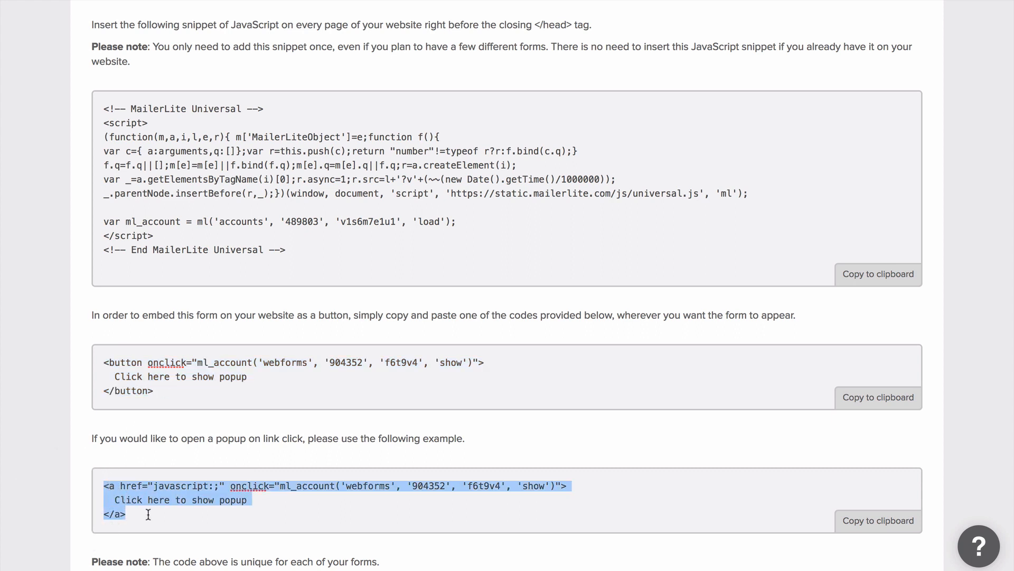
{"action": "mouse_move", "coordinate": [262, 488]}
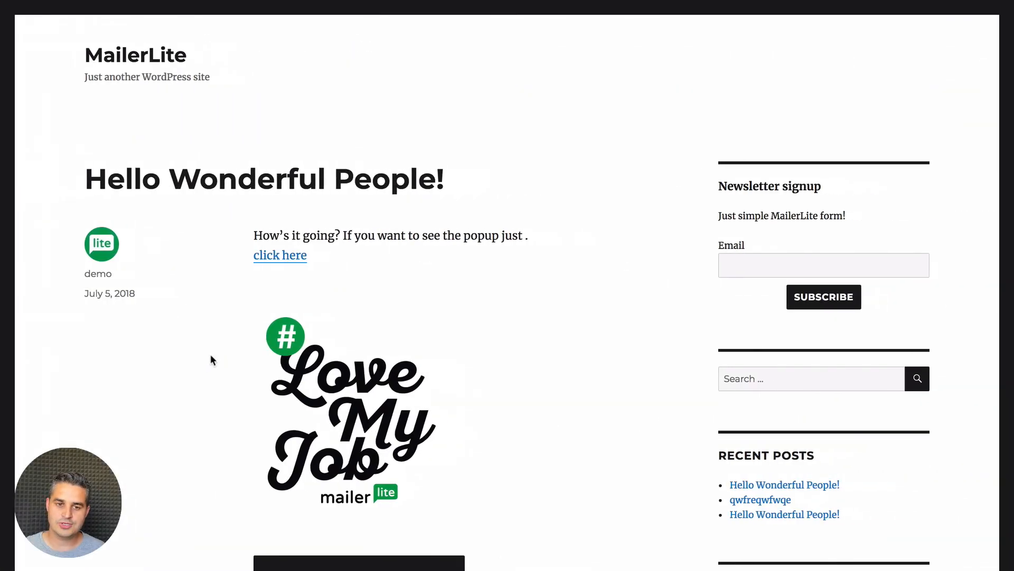
{"action": "scroll", "scroll_direction": "down", "scroll_amount": 3}
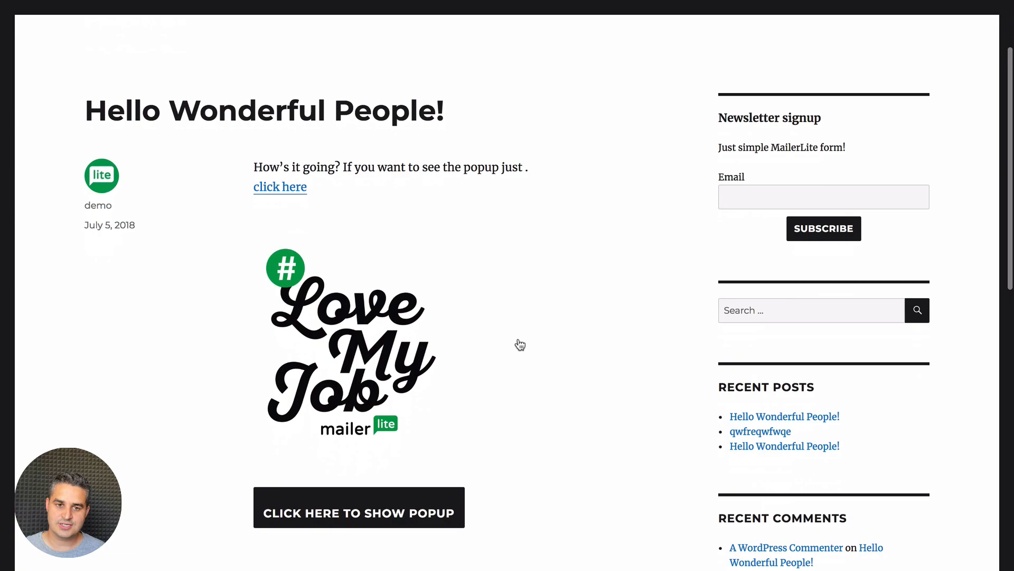
{"action": "left_click", "coordinate": [280, 187]}
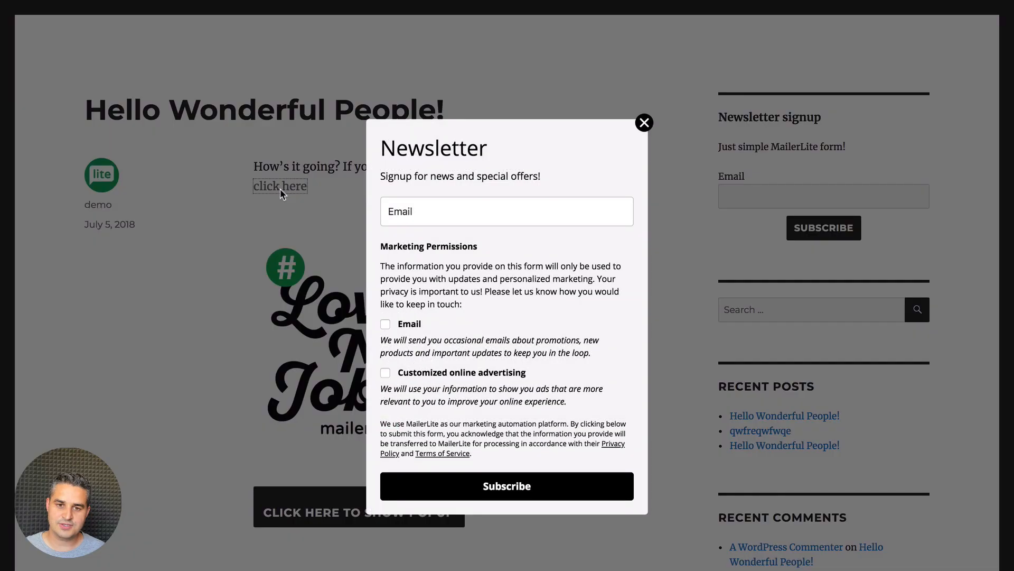
{"action": "left_click", "coordinate": [643, 122]}
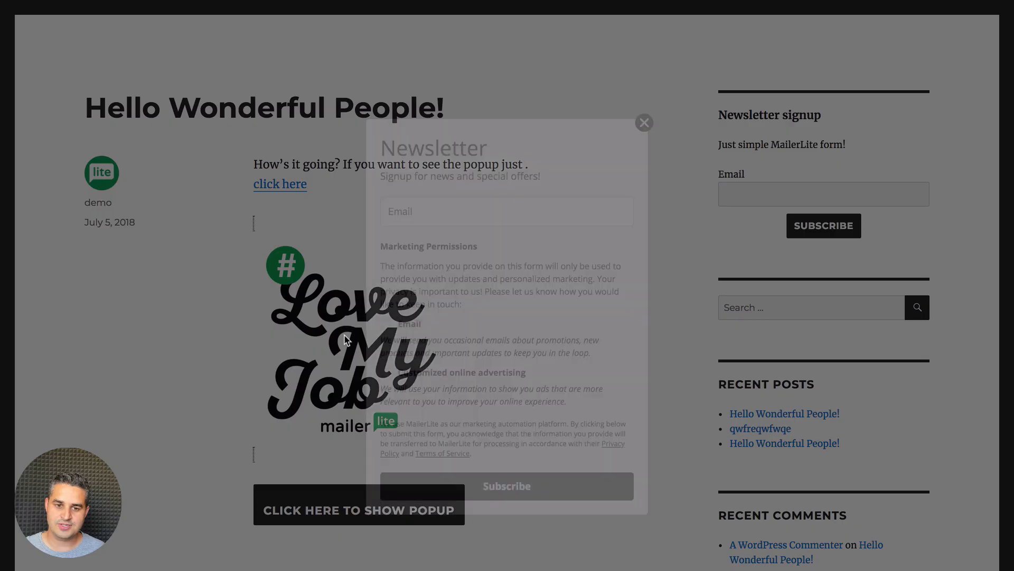
{"action": "left_click", "coordinate": [643, 122]}
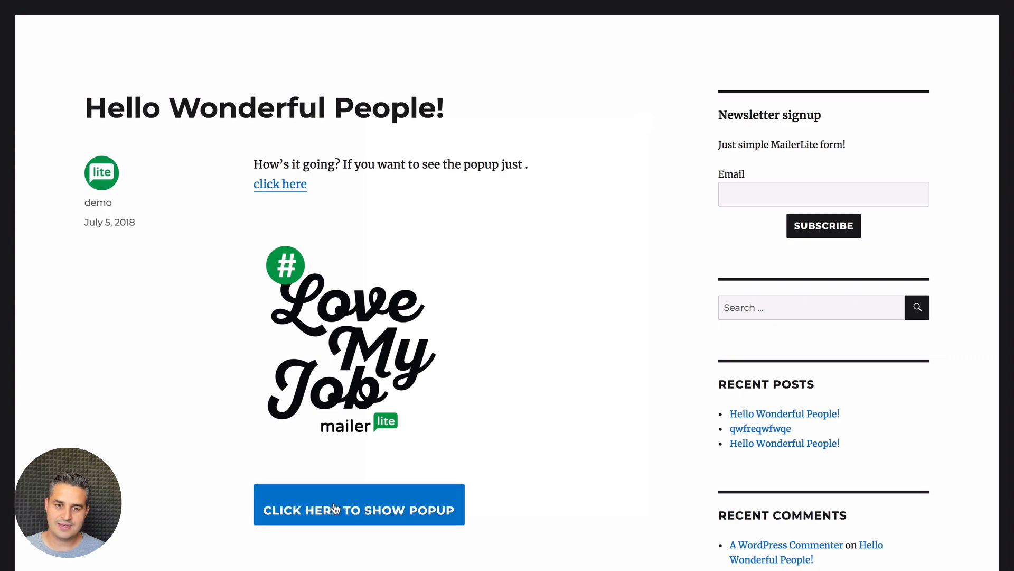
{"action": "left_click", "coordinate": [358, 511]}
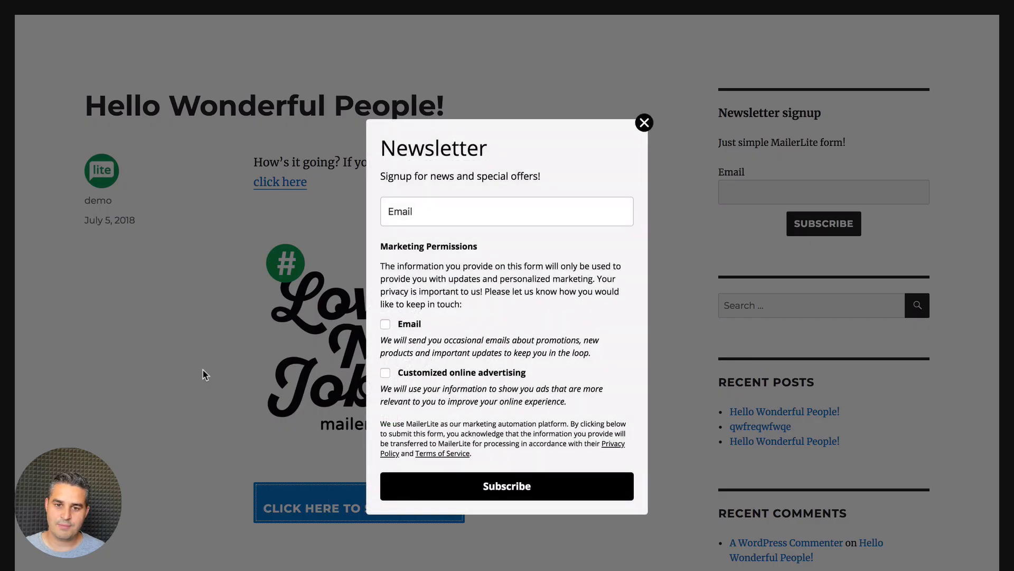
{"action": "left_click", "coordinate": [645, 122]}
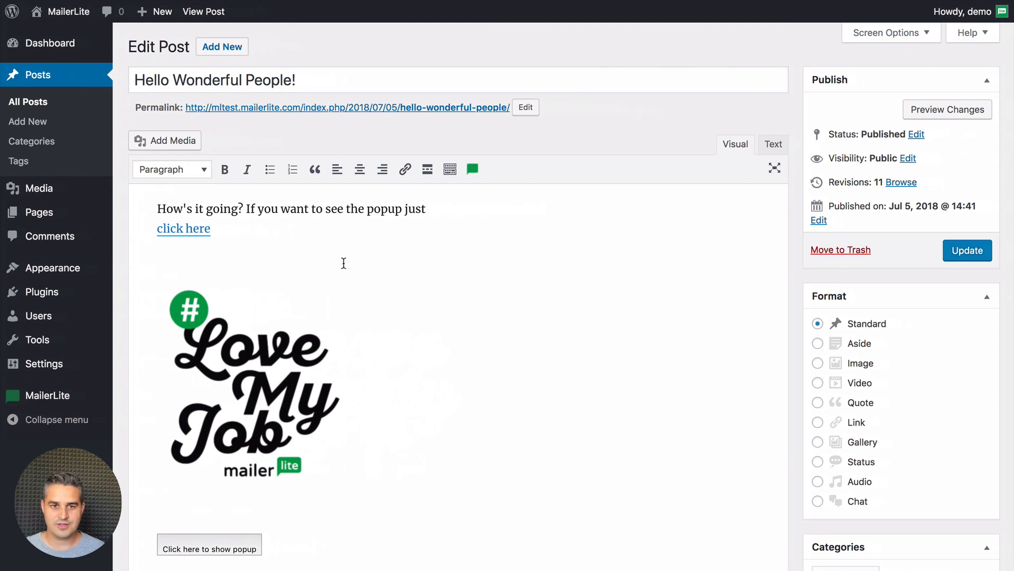
{"action": "mouse_move", "coordinate": [336, 152]}
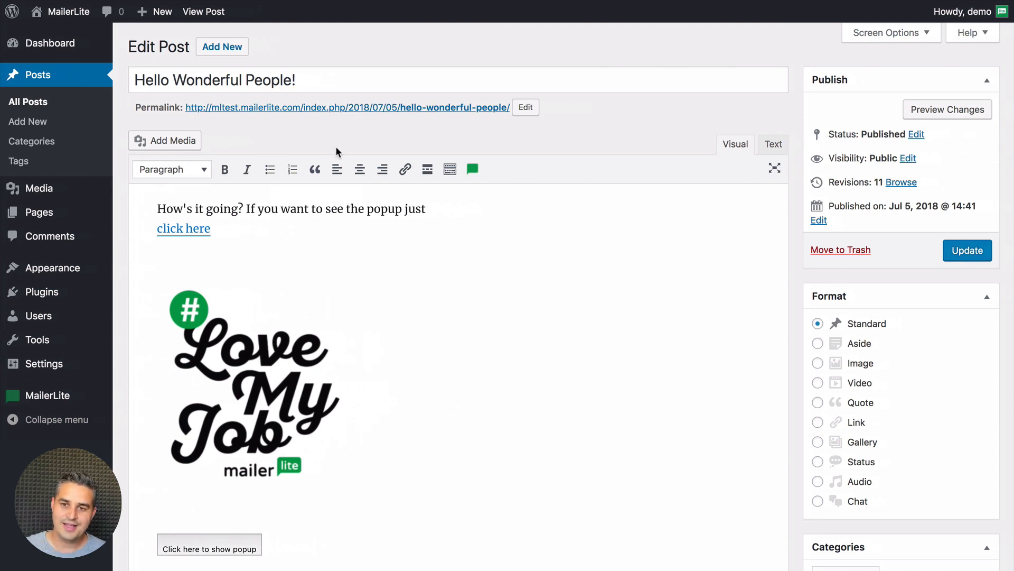
{"action": "mouse_move", "coordinate": [276, 135]}
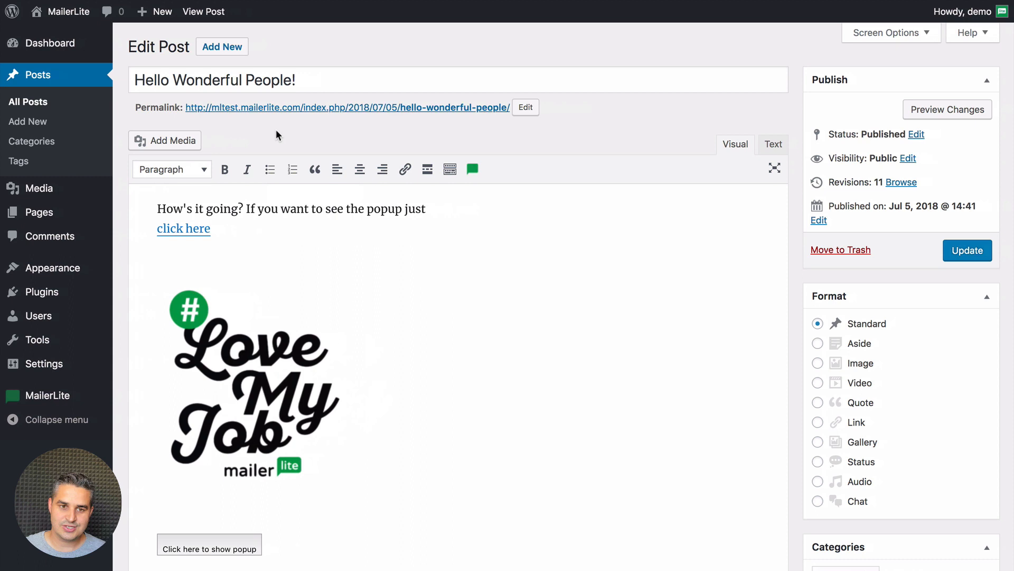
{"action": "mouse_move", "coordinate": [221, 46]}
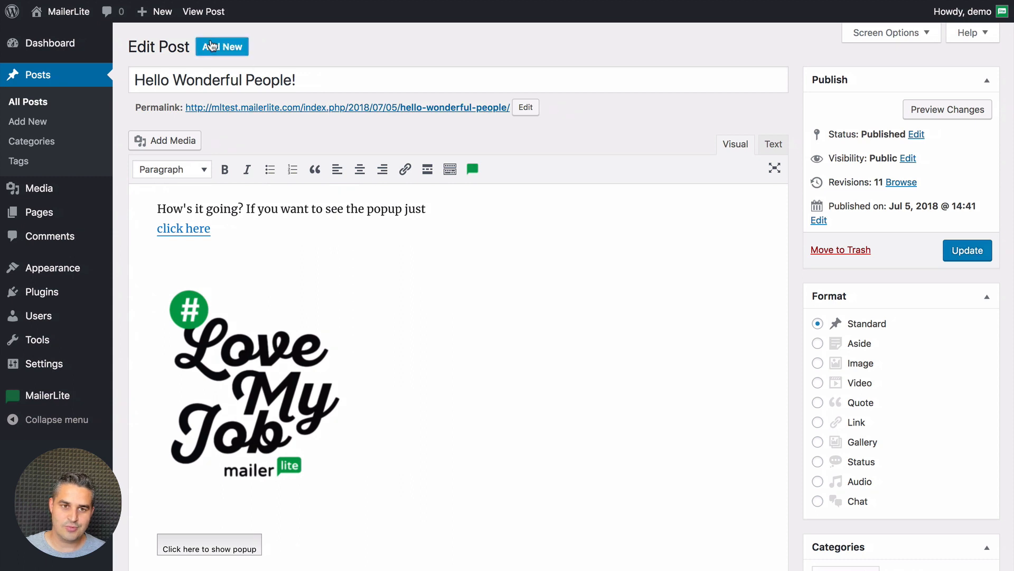
Start a new post titled 'Take Two' and insert the Love My Job image.
{"action": "left_click", "coordinate": [221, 46]}
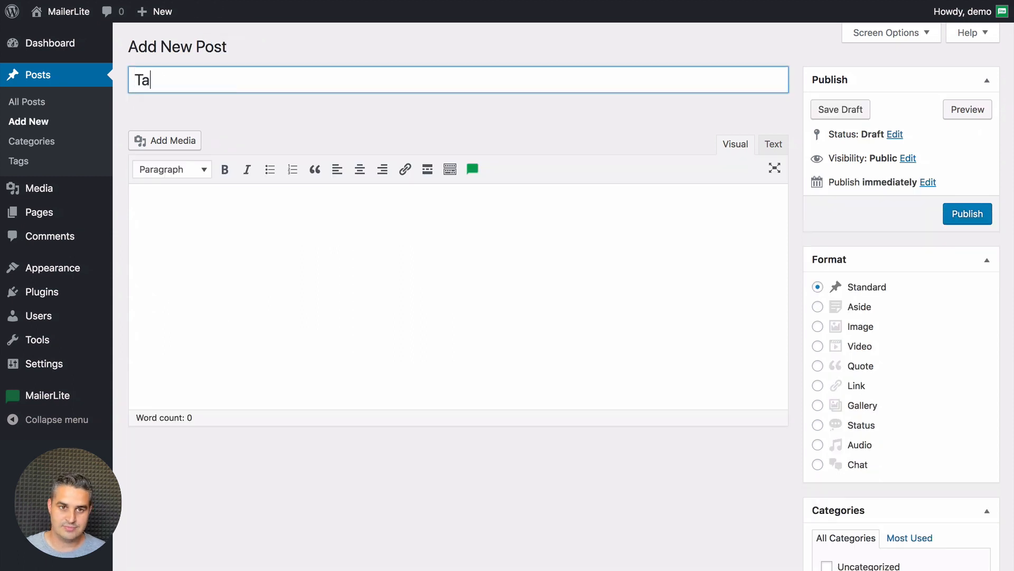
{"action": "type", "text": "ke Two"}
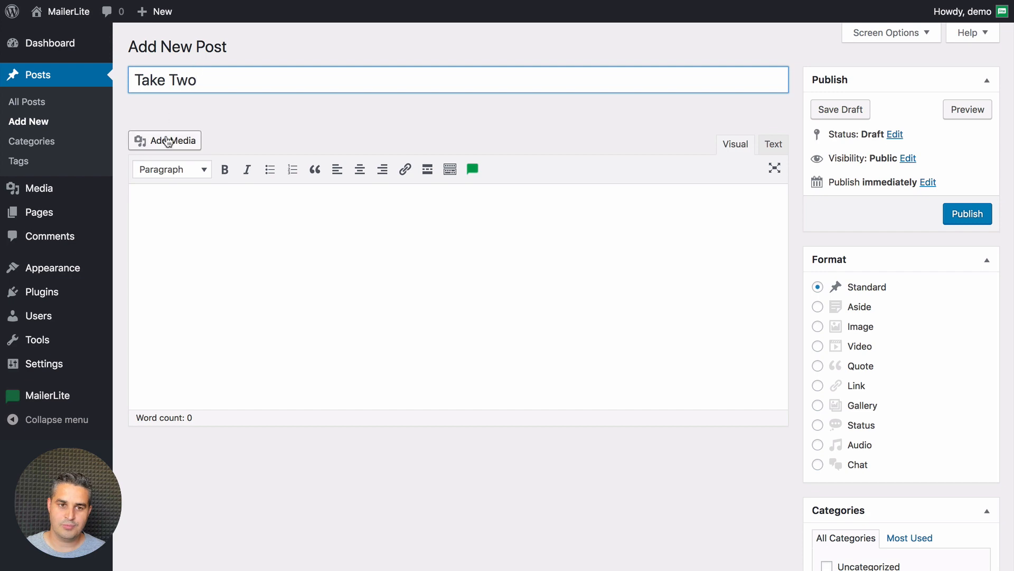
{"action": "left_click", "coordinate": [165, 141]}
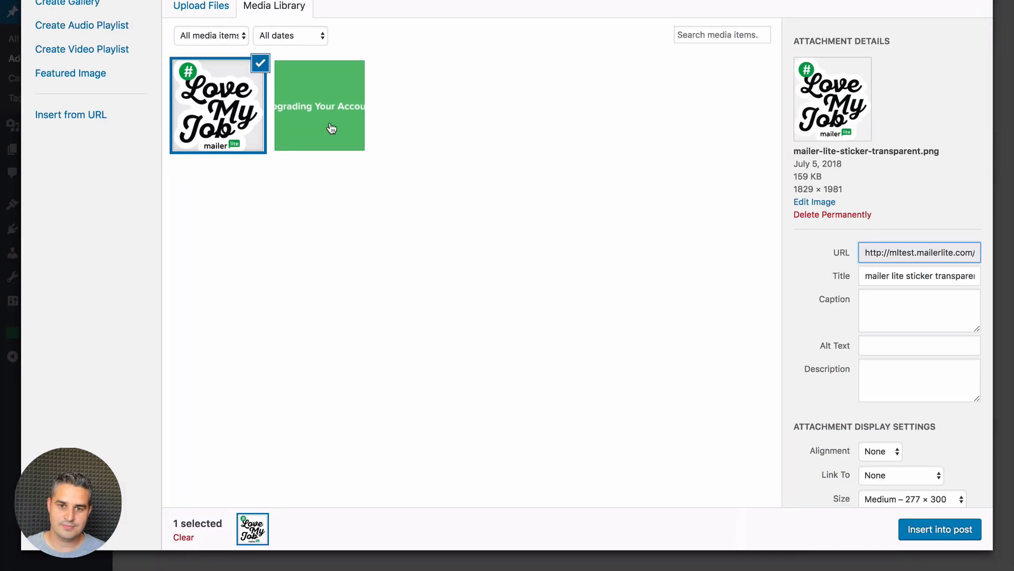
{"action": "left_click", "coordinate": [939, 528]}
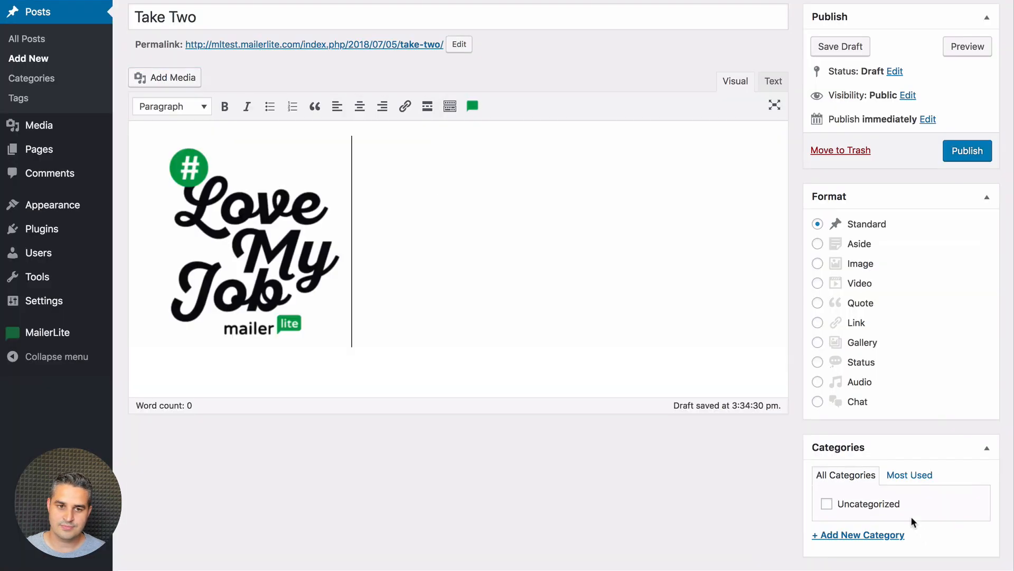
Add the line 'Here's the popup' and switch the editor to the HTML Text view.
{"action": "scroll", "scroll_direction": "up", "scroll_amount": 3}
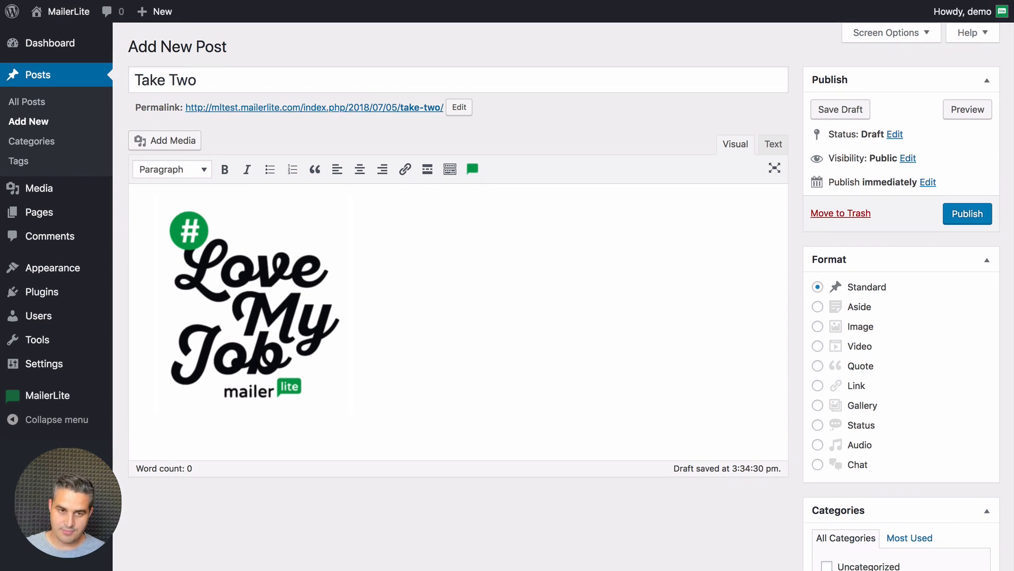
{"action": "type", "text": "Here"}
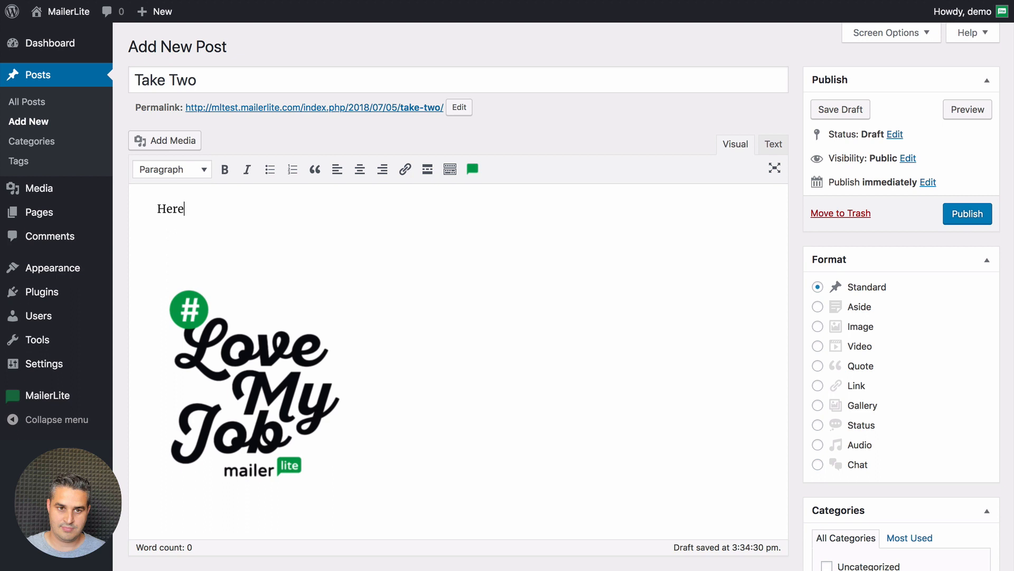
{"action": "type", "text": "'s the popup"}
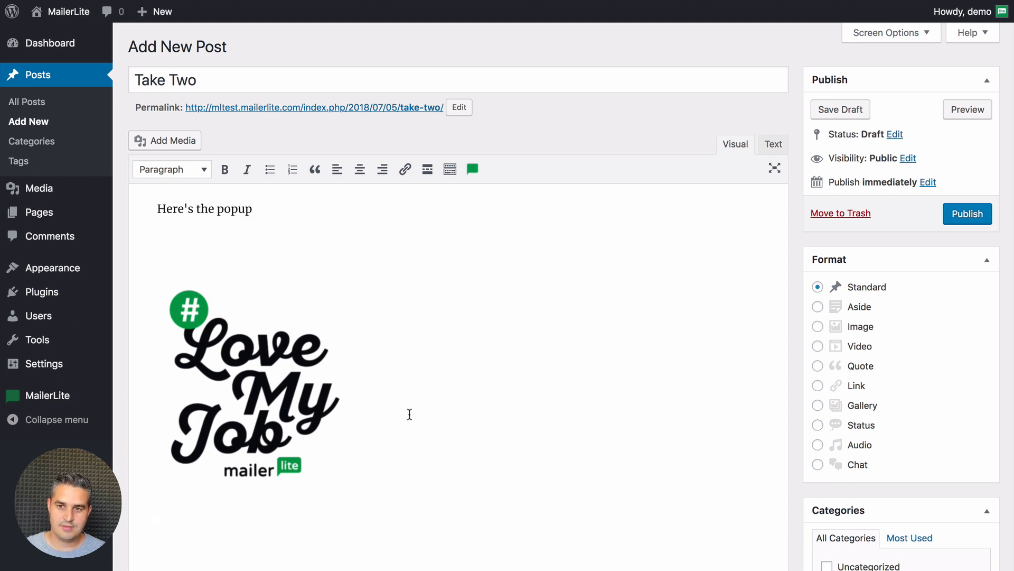
{"action": "mouse_move", "coordinate": [559, 381]}
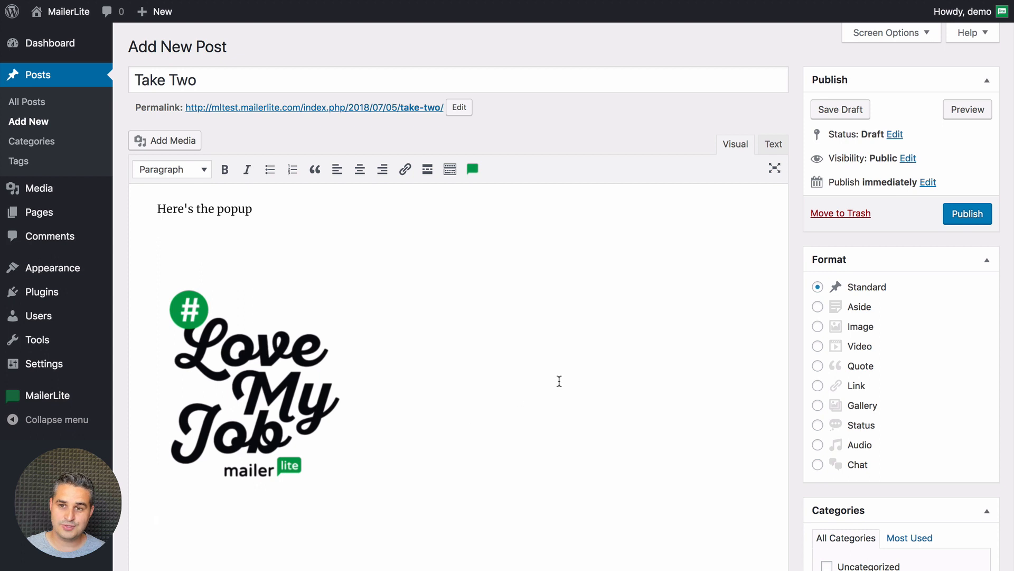
{"action": "mouse_move", "coordinate": [773, 145]}
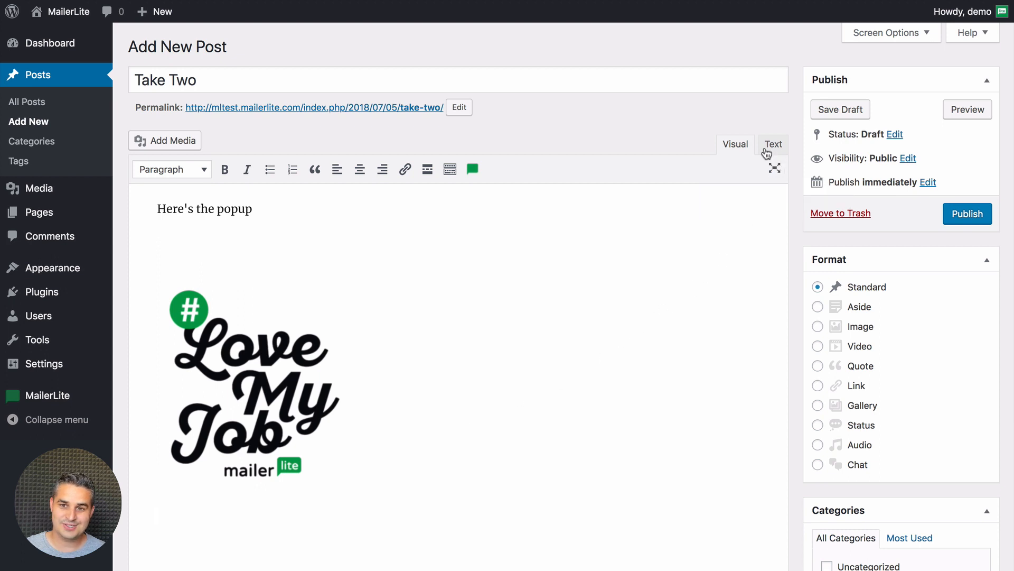
{"action": "left_click", "coordinate": [773, 144]}
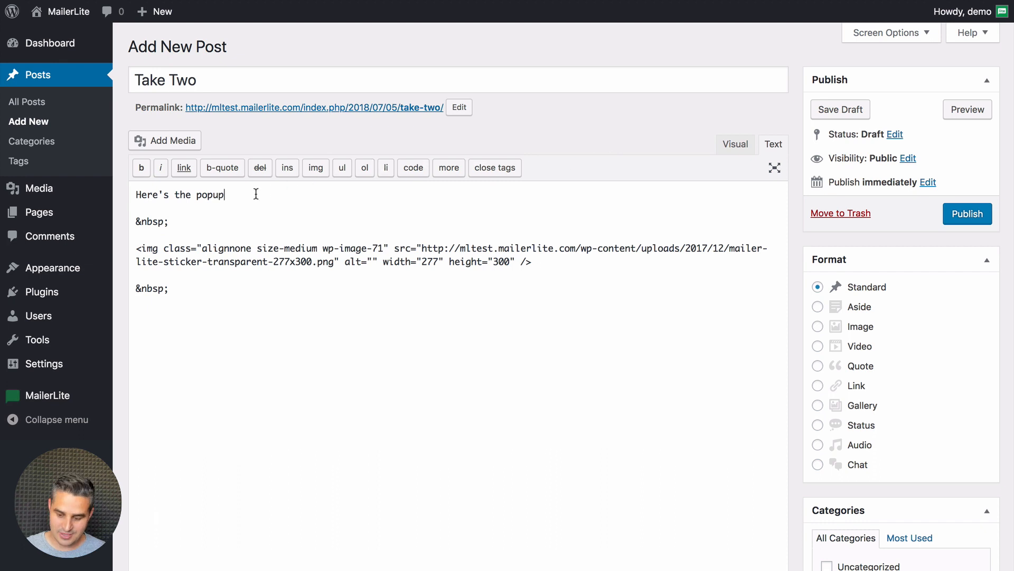
Paste the ml_account onclick anchor code and replace its placeholder text with 'Here's the popup'.
{"action": "type", "text": "<a href=\"javascript:;\" onclick=\"ml_account('webforms', '904352', 'f6t9v4', 'show')\">"}
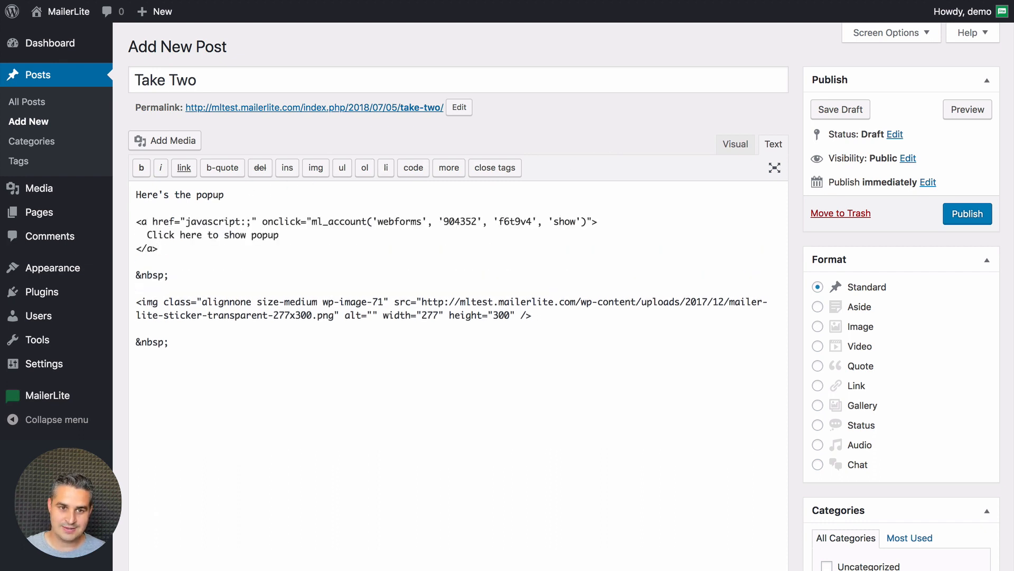
{"action": "triple_click", "coordinate": [179, 195]}
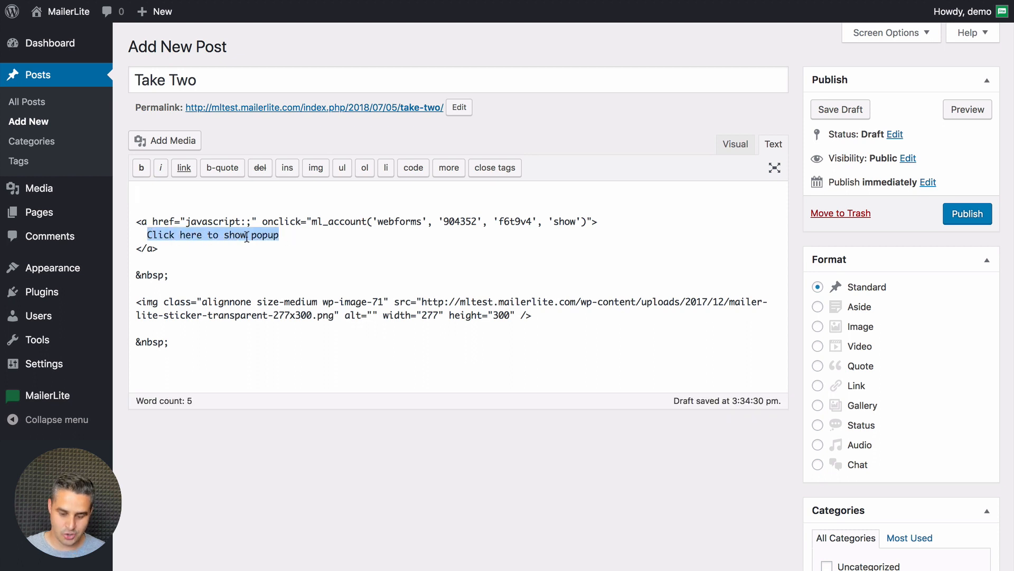
{"action": "type", "text": "Here's the popup"}
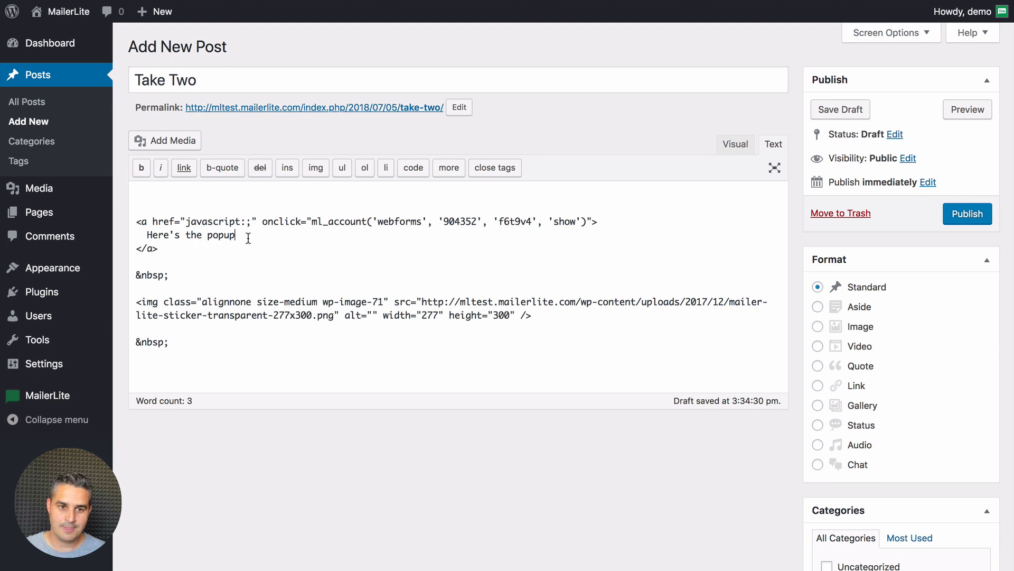
{"action": "scroll", "scroll_direction": "down", "scroll_amount": 3}
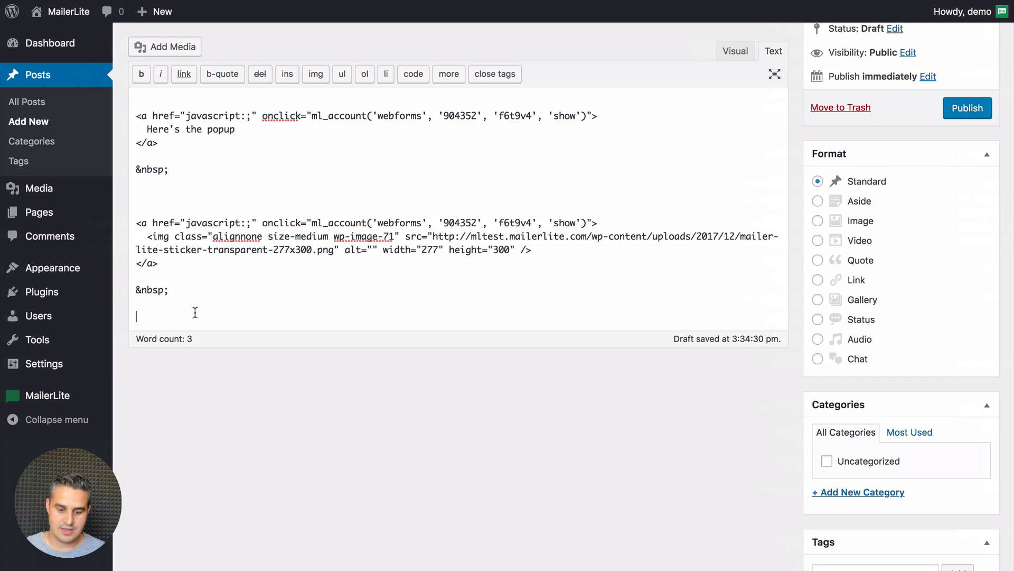
Add a button with the ml_account webforms onclick code to the post HTML.
{"action": "type", "text": "<button onclick=\"ml_account('webforms', '904352', 'f6t9v4', 'show')\">"}
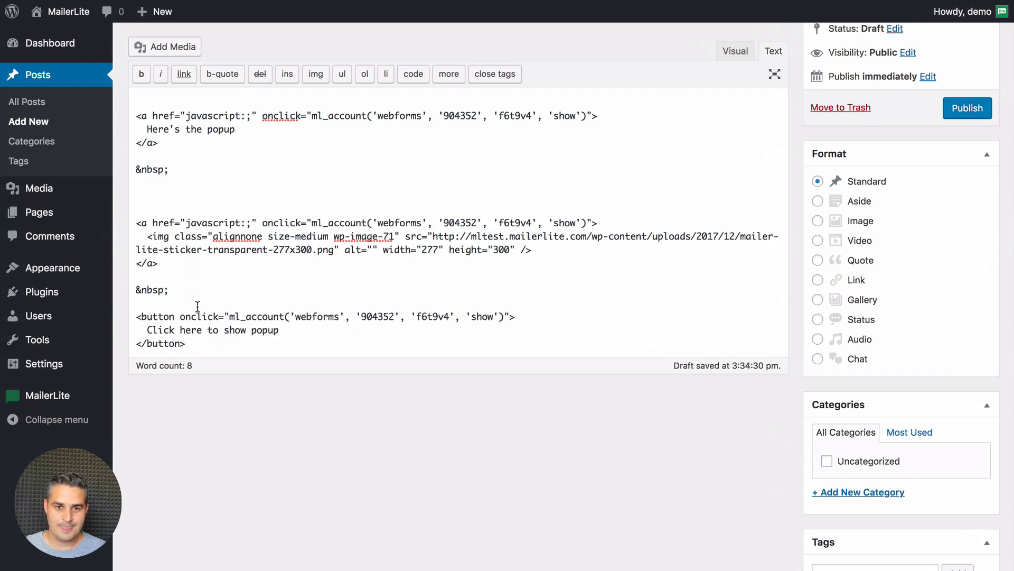
{"action": "scroll", "scroll_direction": "up", "scroll_amount": 3}
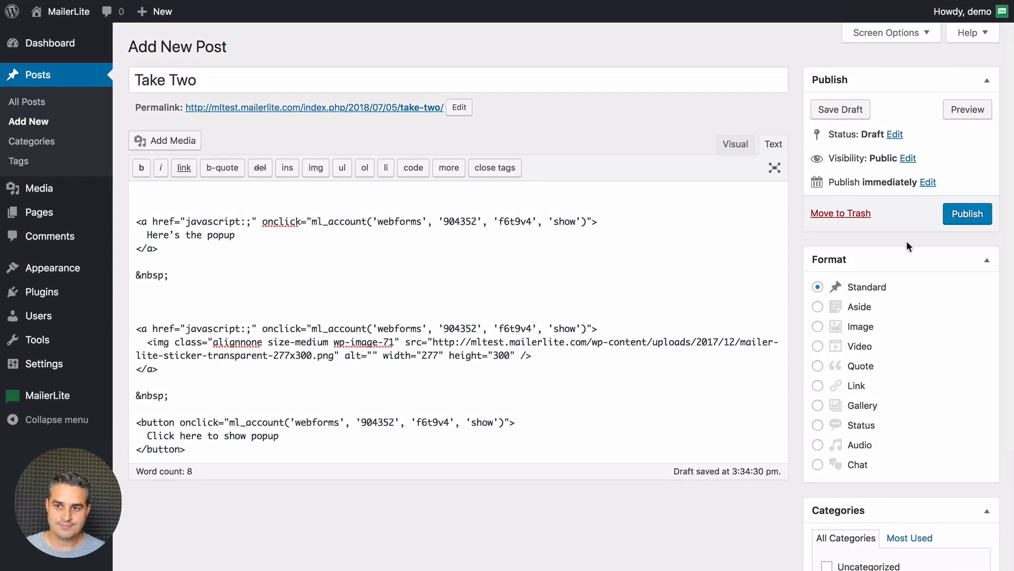
Publish 'Take Two', view the live post, test the popup link, and close it.
{"action": "left_click", "coordinate": [966, 214]}
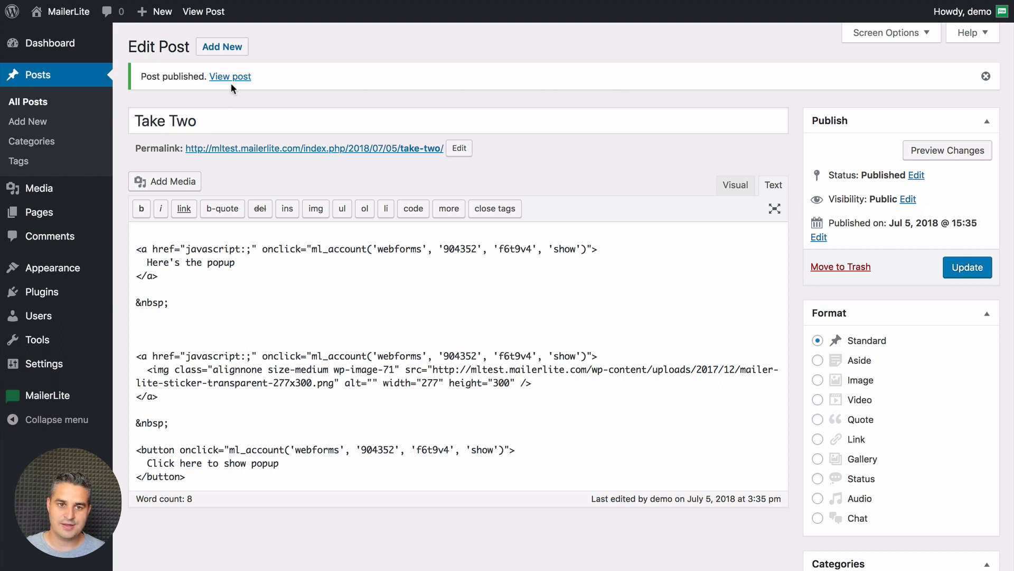
{"action": "left_click", "coordinate": [230, 76]}
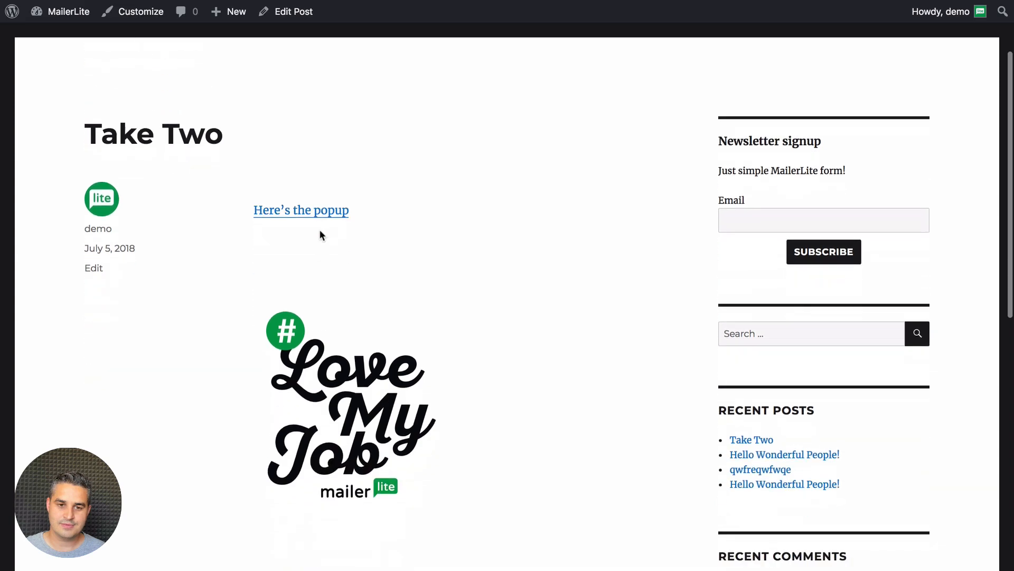
{"action": "left_click", "coordinate": [300, 210]}
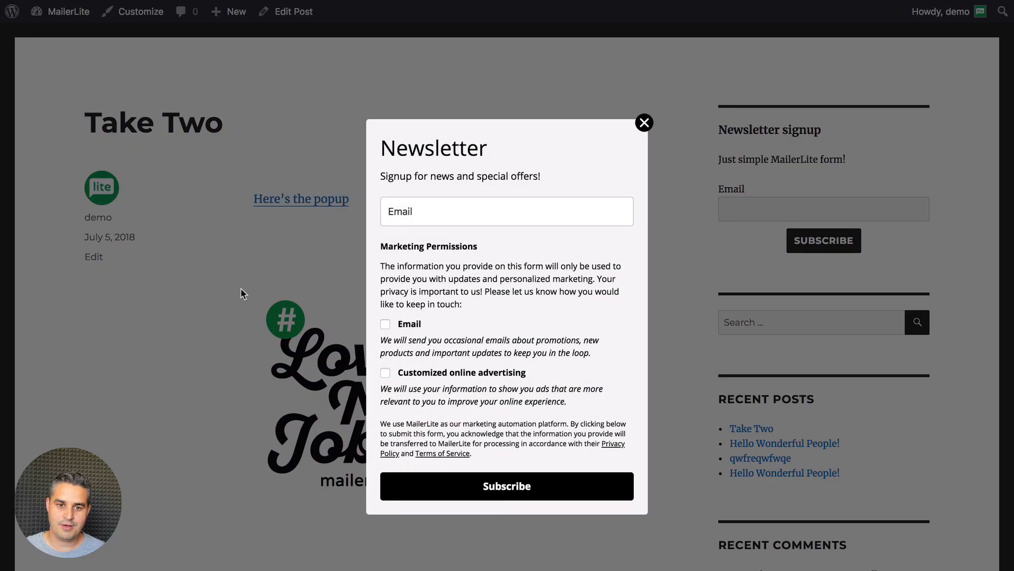
{"action": "scroll", "scroll_direction": "down", "scroll_amount": 3}
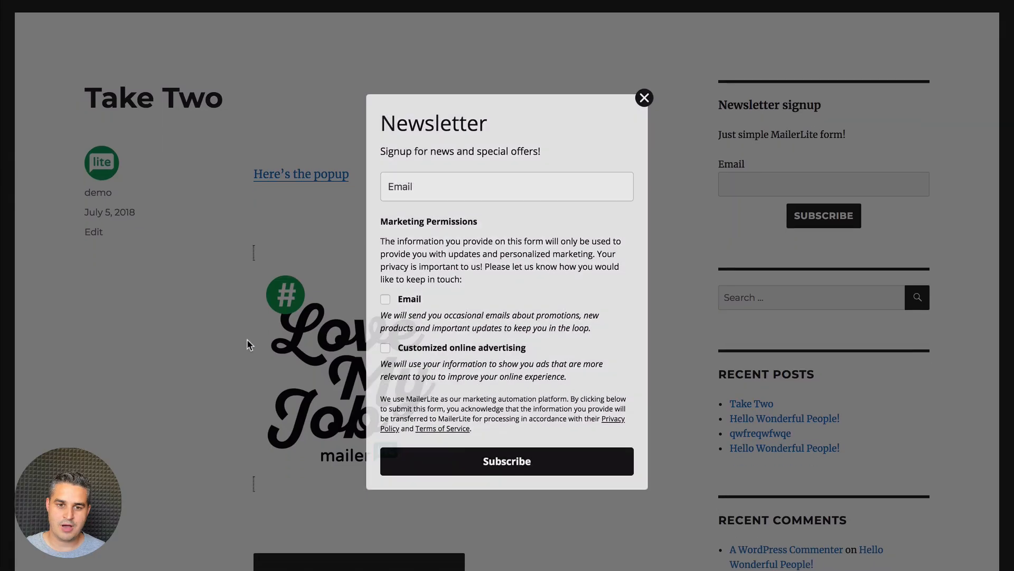
{"action": "left_click", "coordinate": [643, 97]}
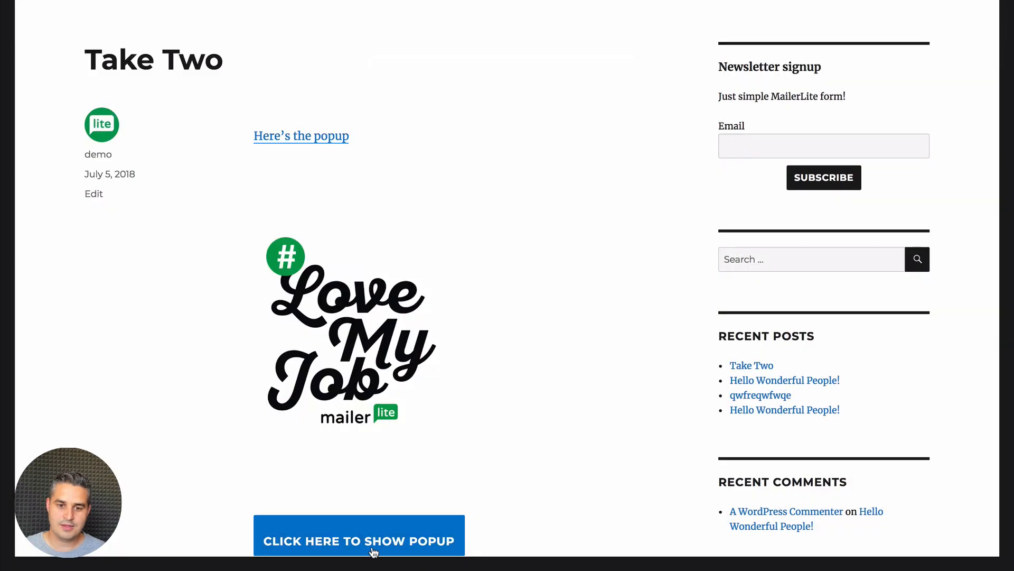
{"action": "mouse_move", "coordinate": [182, 363]}
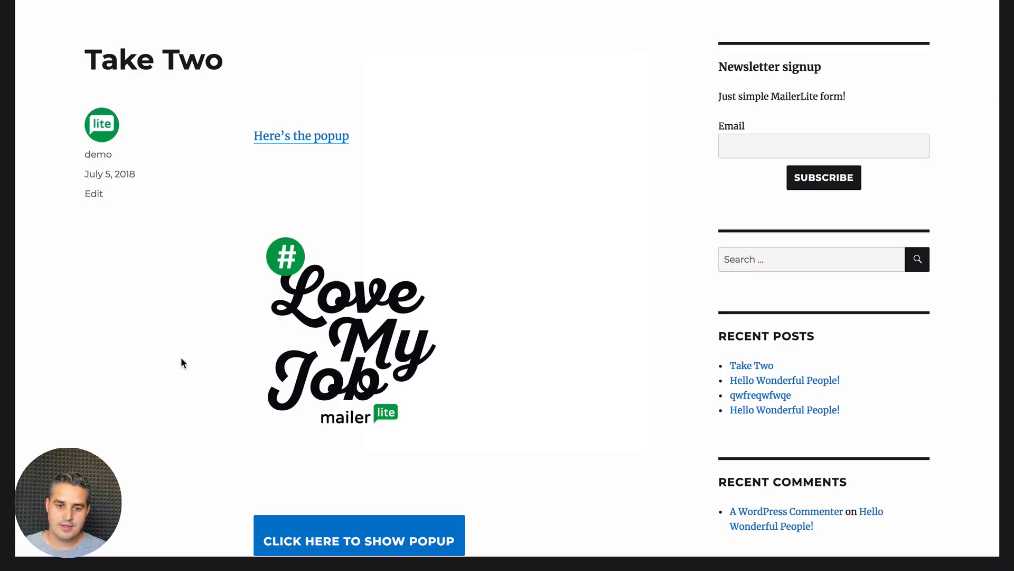
{"action": "mouse_move", "coordinate": [345, 524]}
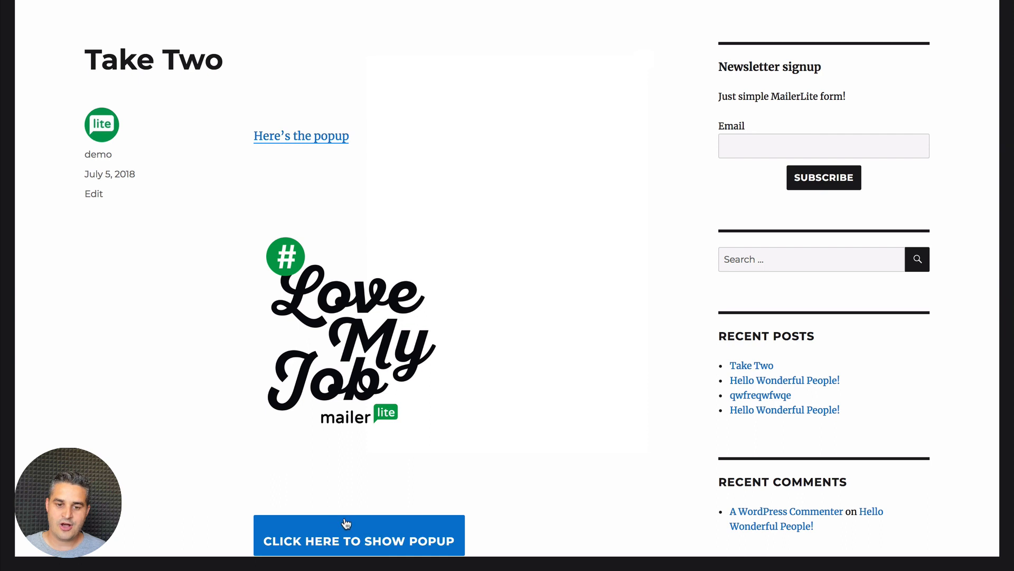
{"action": "mouse_move", "coordinate": [199, 311]}
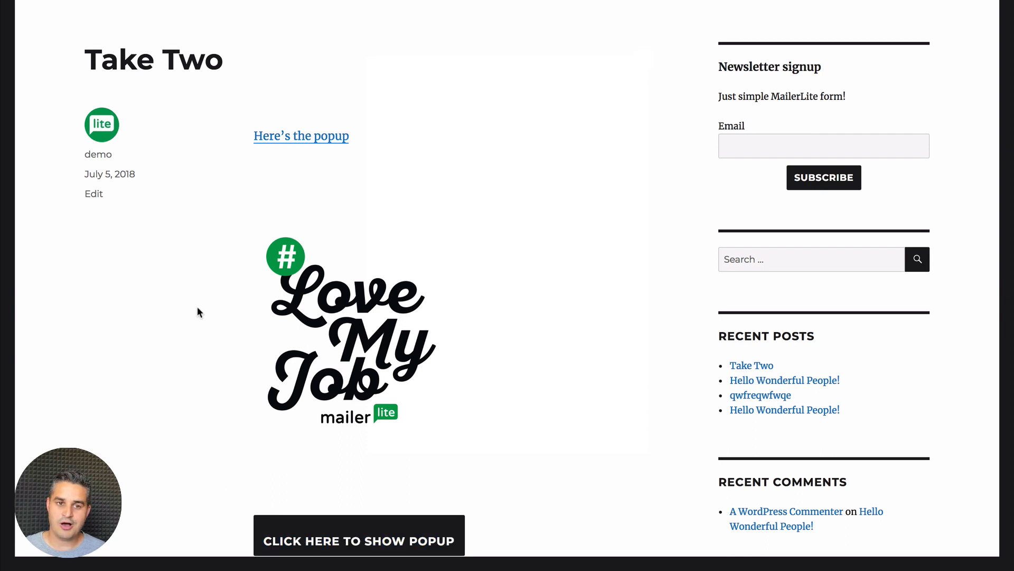
{"action": "mouse_move", "coordinate": [311, 512]}
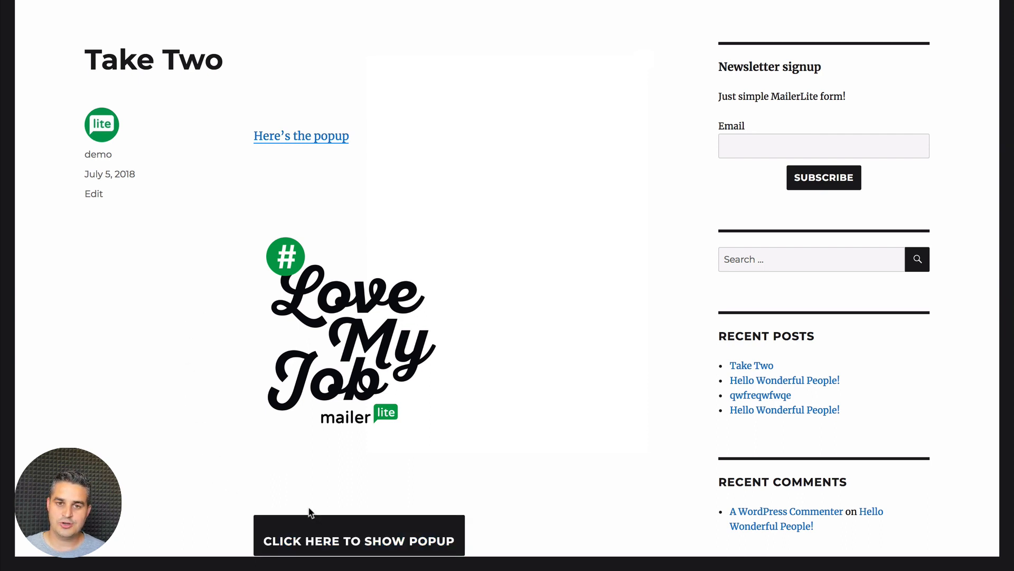
{"action": "mouse_move", "coordinate": [307, 466]}
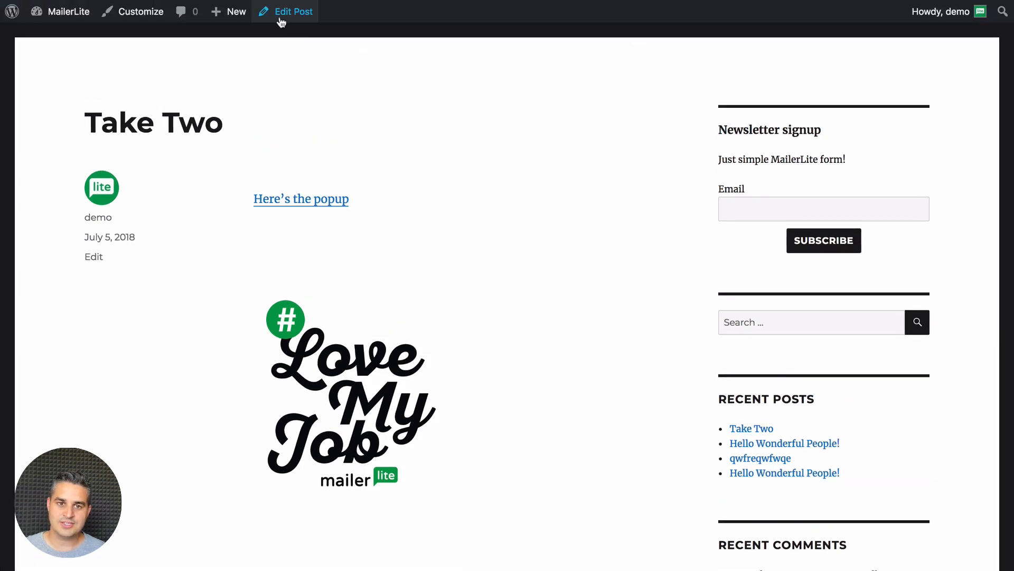
Edit 'Take Two' again, switch to the Visual view, then back to Text.
{"action": "left_click", "coordinate": [292, 12]}
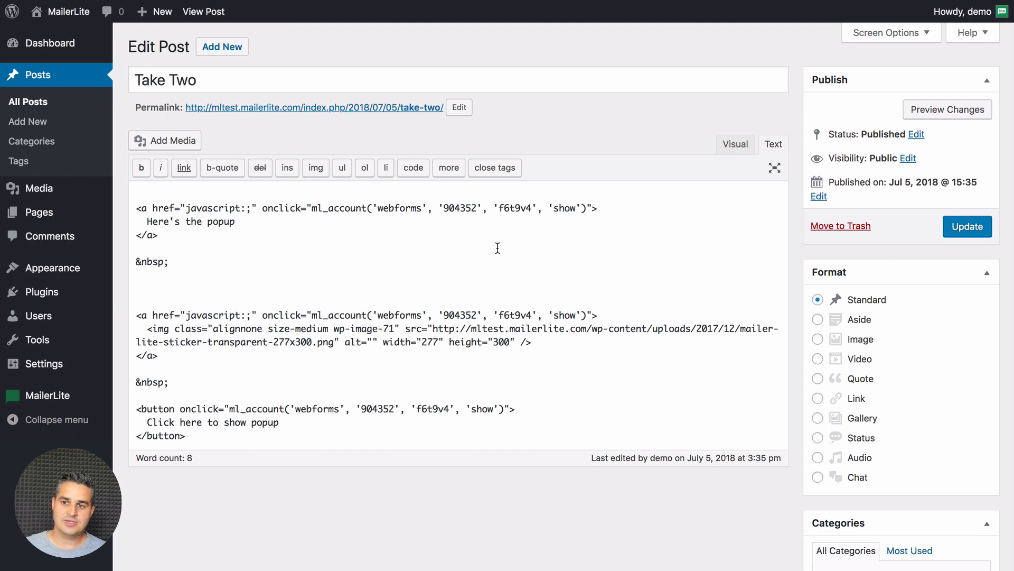
{"action": "left_click", "coordinate": [735, 144]}
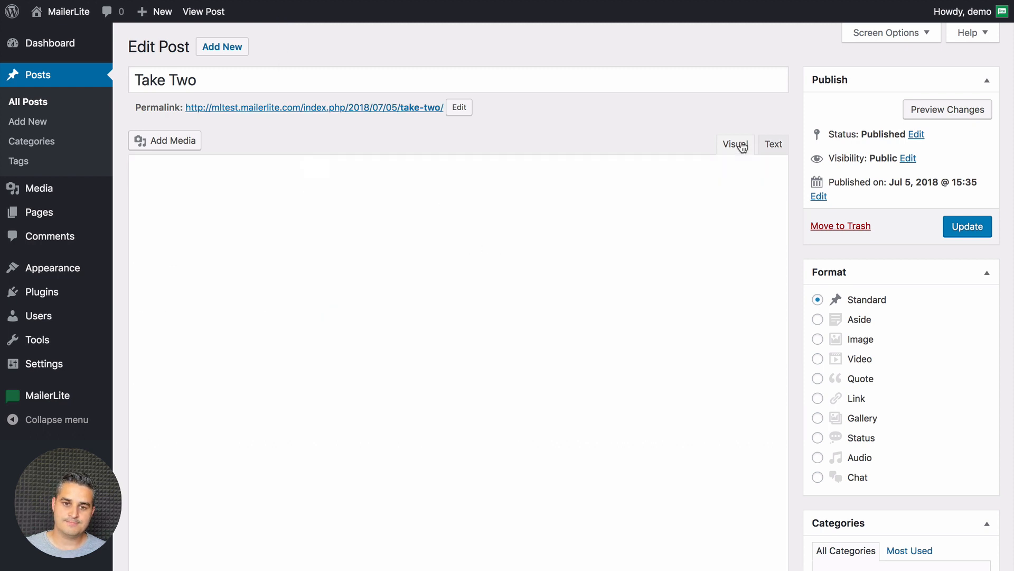
{"action": "left_click", "coordinate": [734, 144]}
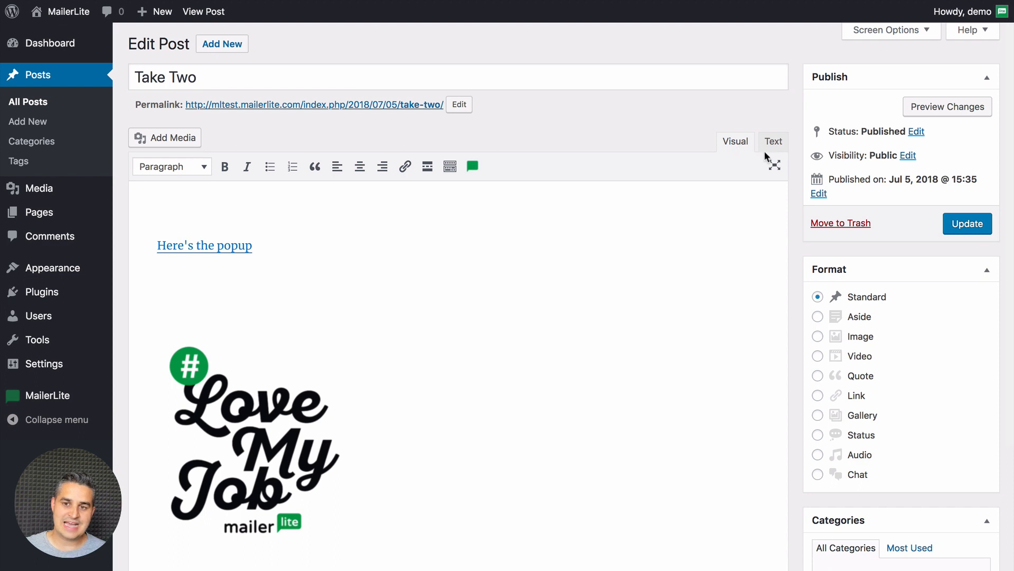
{"action": "left_click", "coordinate": [773, 141]}
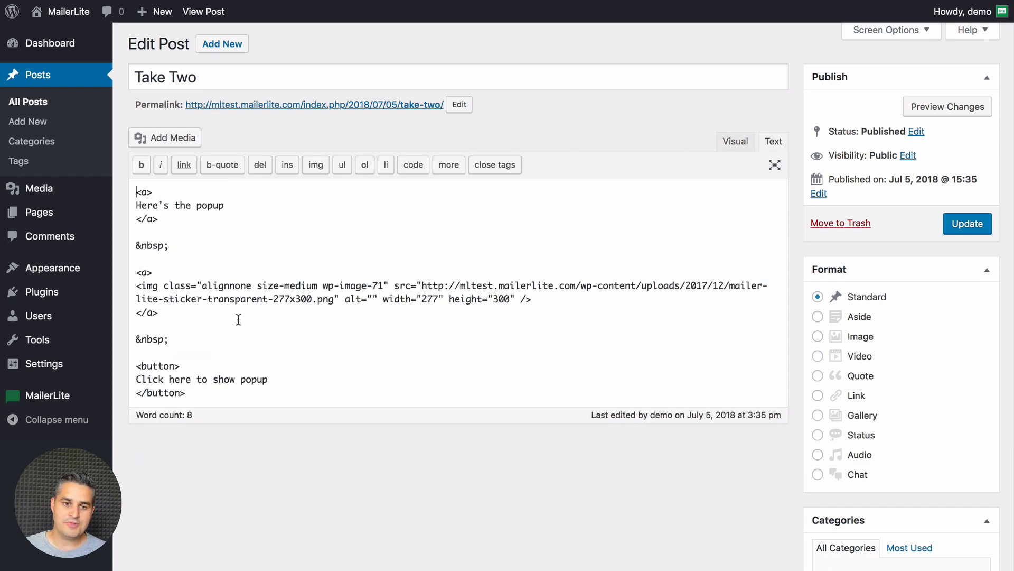
{"action": "mouse_move", "coordinate": [424, 312]}
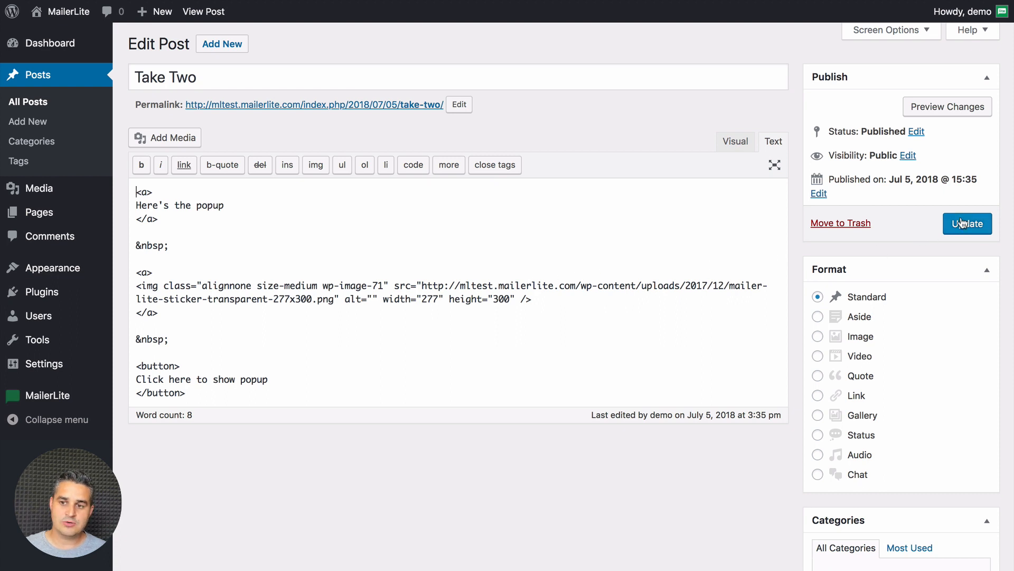
{"action": "mouse_move", "coordinate": [585, 381]}
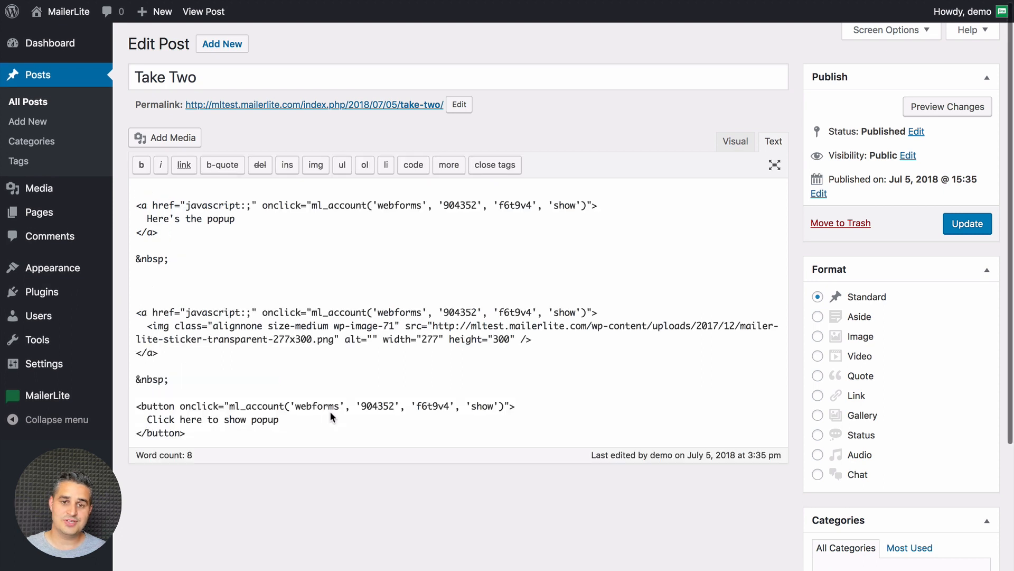
{"action": "mouse_move", "coordinate": [299, 389]}
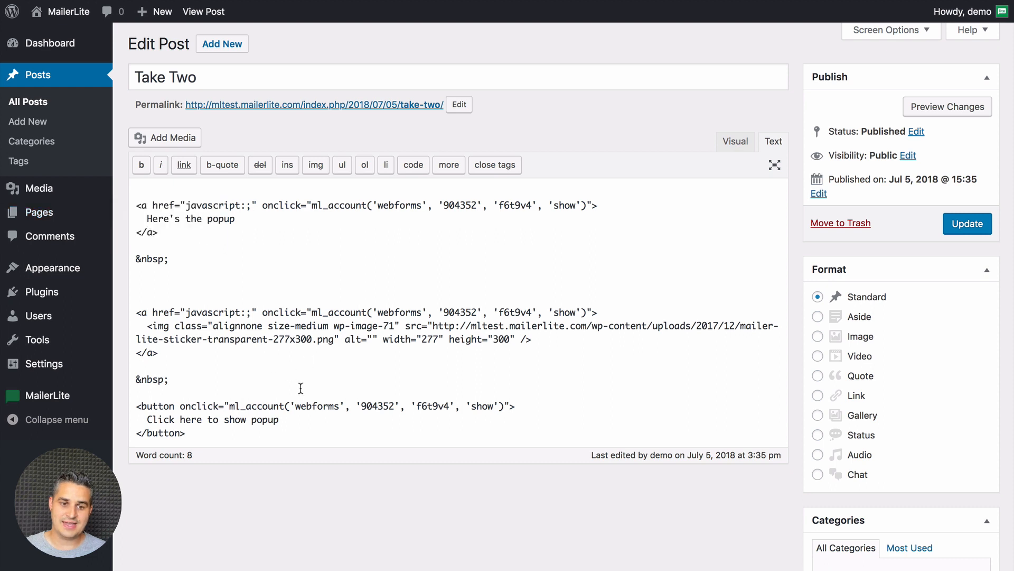
{"action": "mouse_move", "coordinate": [735, 141]}
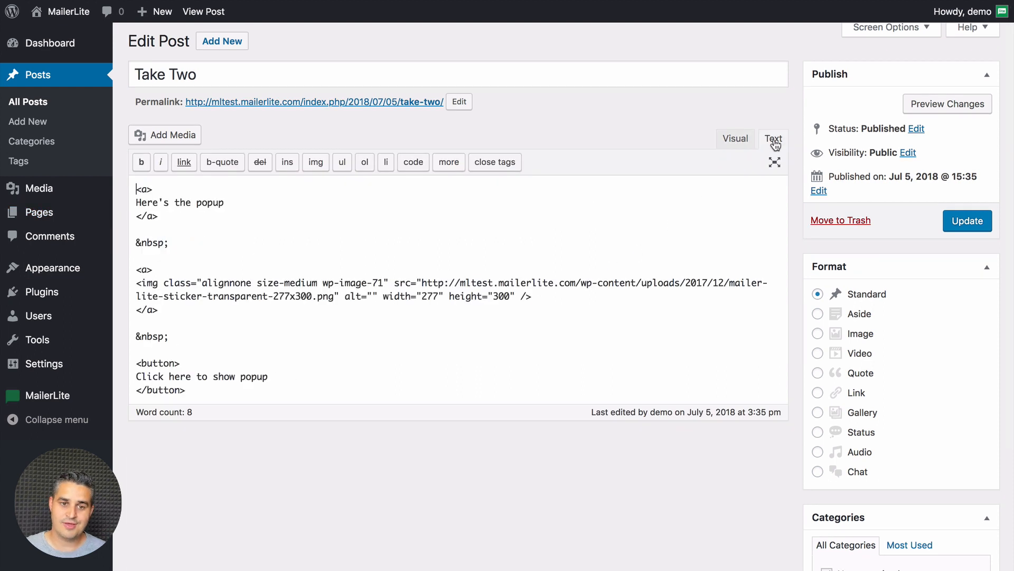
{"action": "mouse_move", "coordinate": [328, 484]}
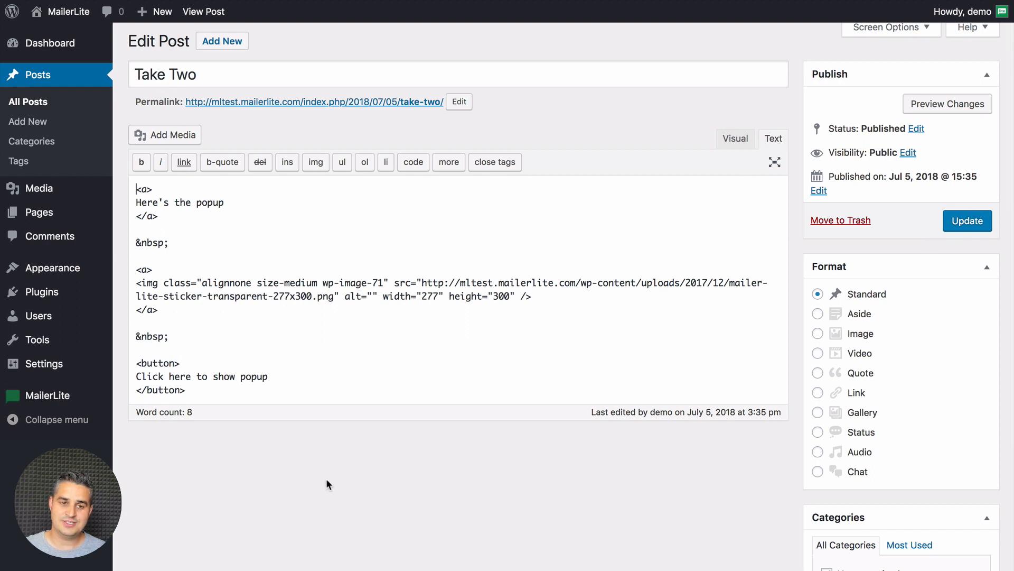